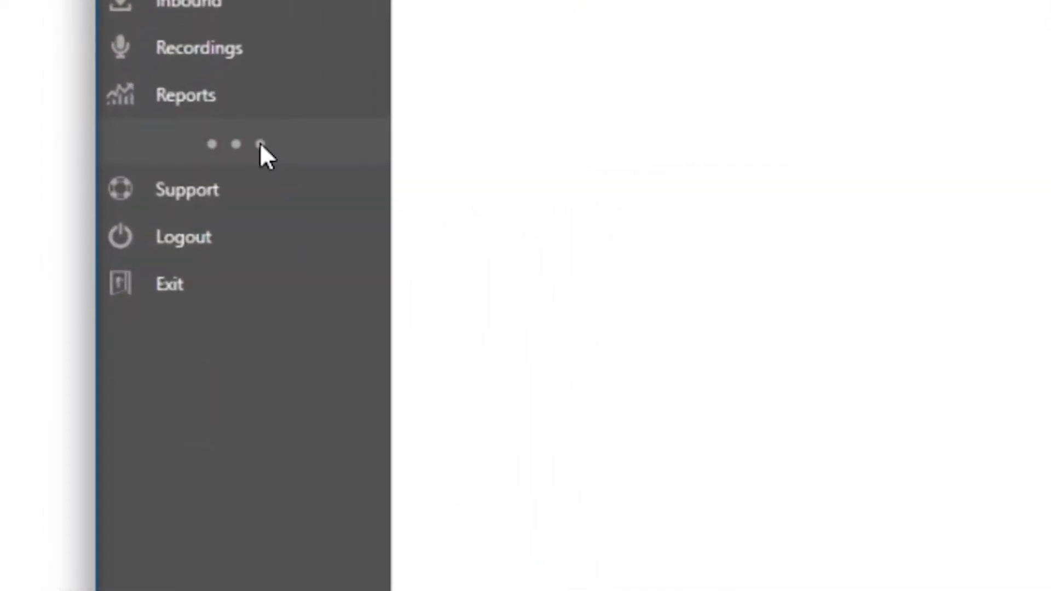
Step: Expand the side menu's extra items and go to the Skills page
left_click(235, 143)
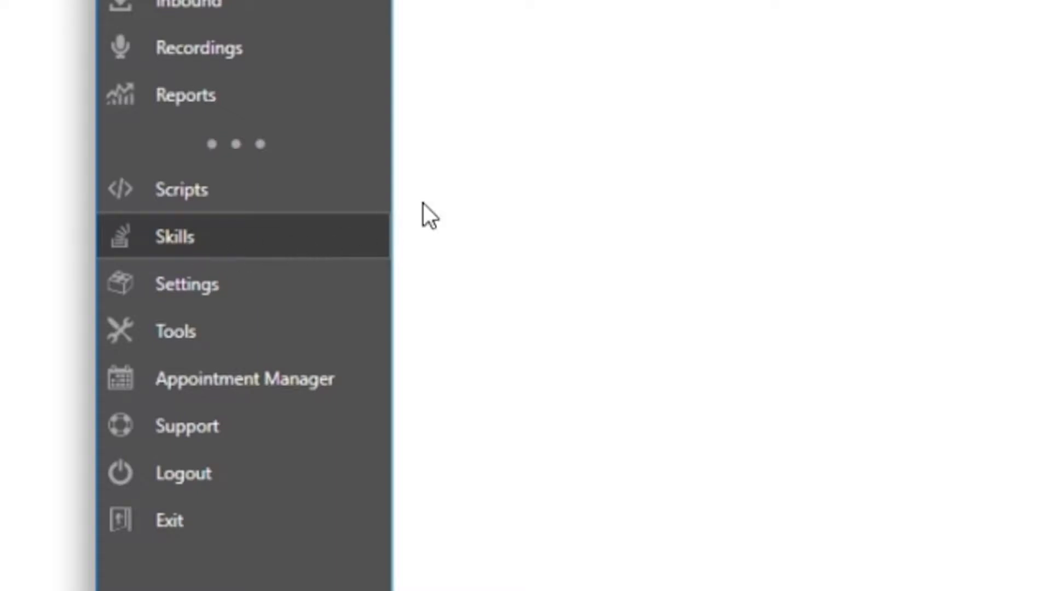
left_click(175, 236)
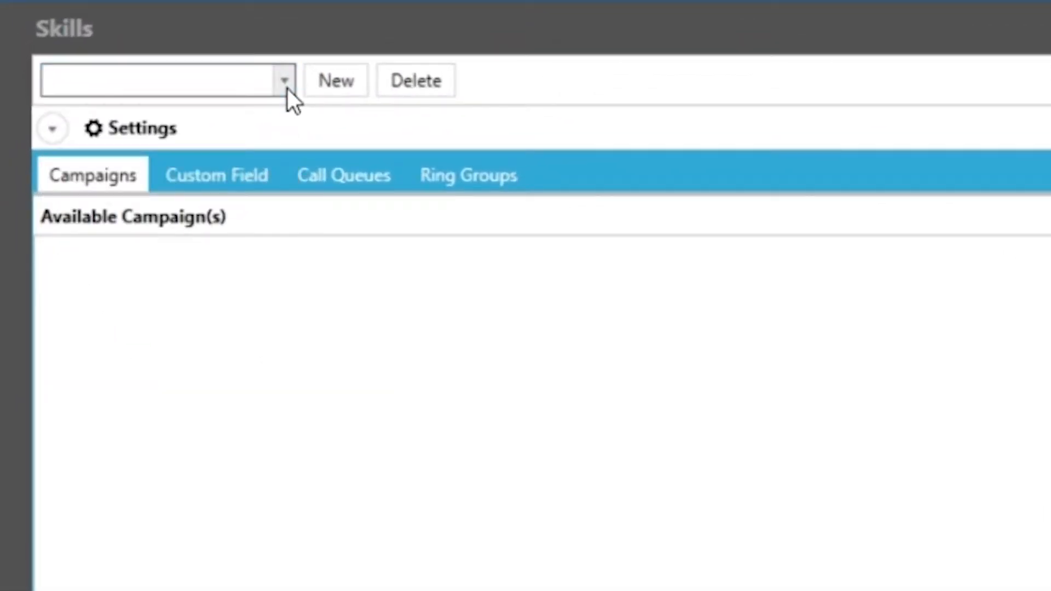
Step: Add a new skill named 'demo' and select it from the skill dropdown
left_click(335, 81)
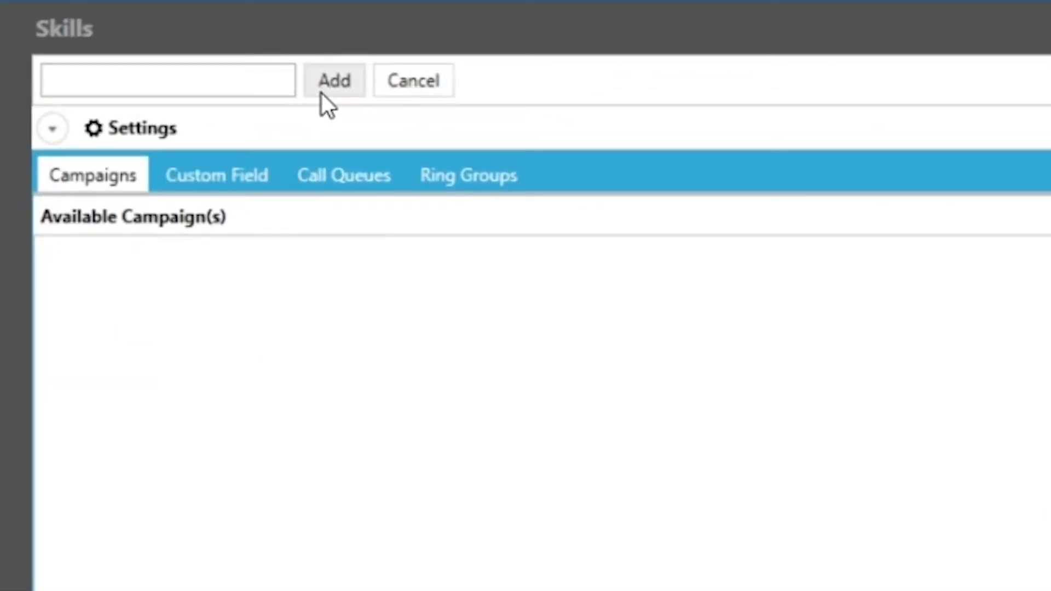
type("demo")
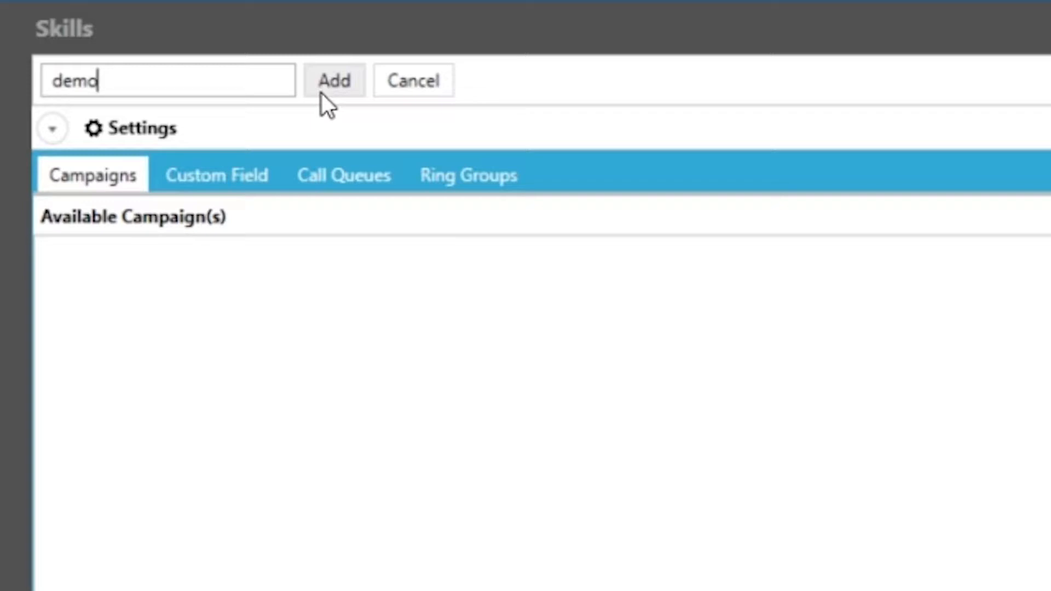
left_click(334, 80)
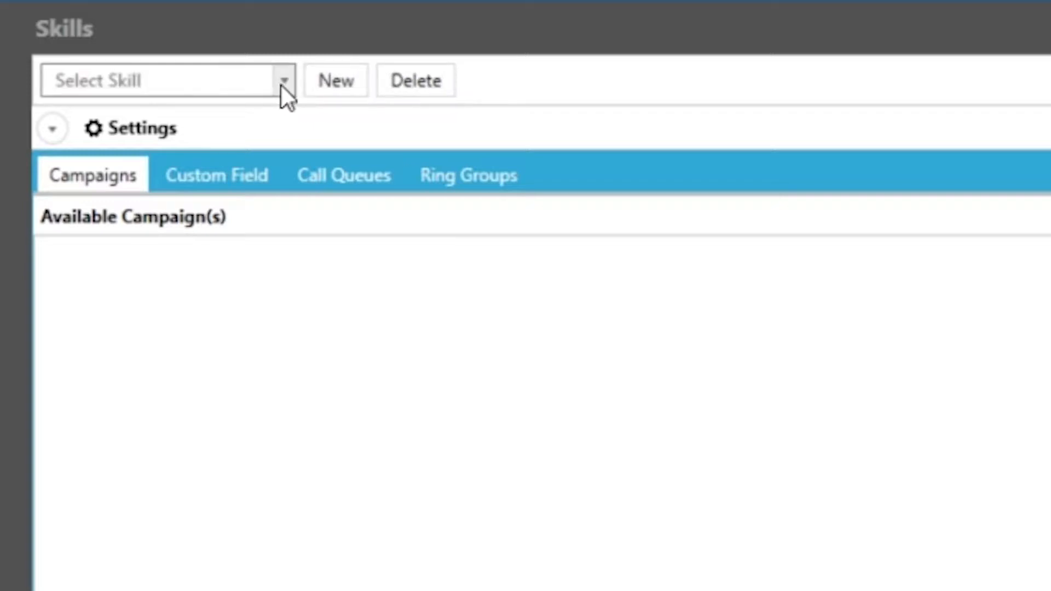
left_click(285, 80)
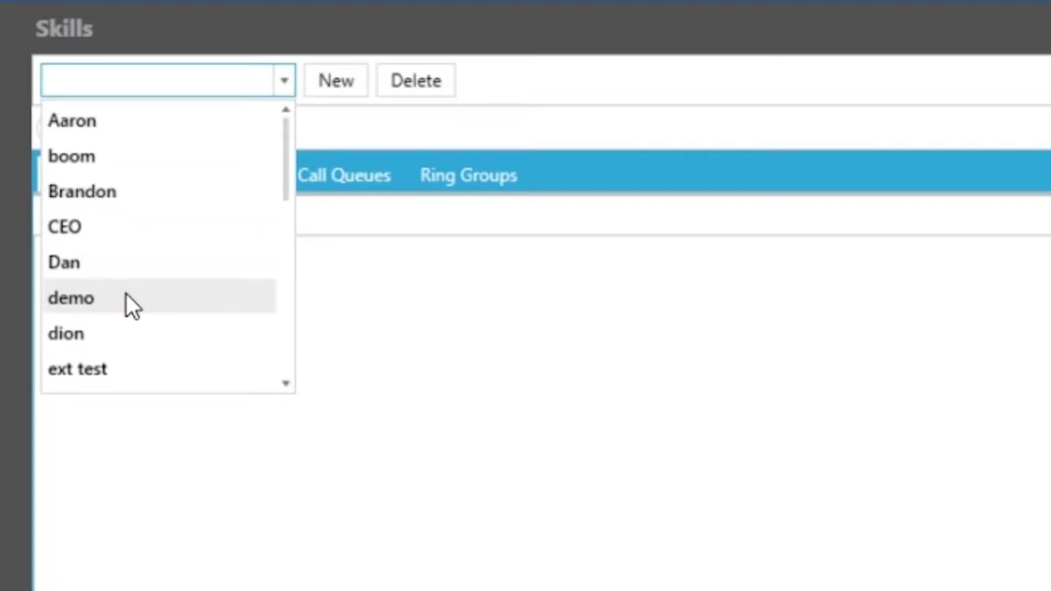
left_click(70, 298)
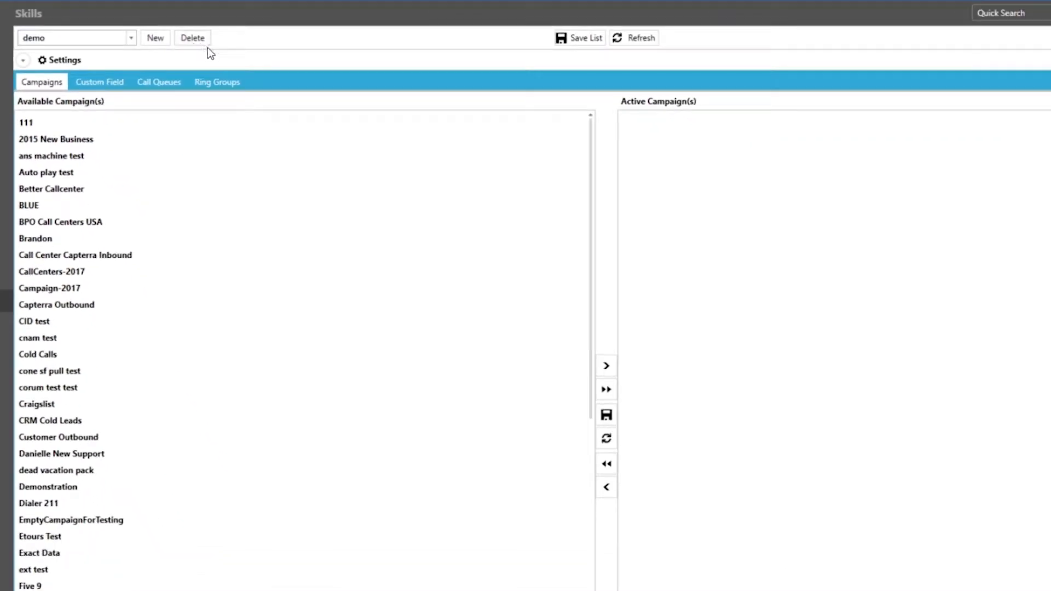
Step: Move the Demonstration campaign from Available to Active Campaign(s)
left_click(48, 387)
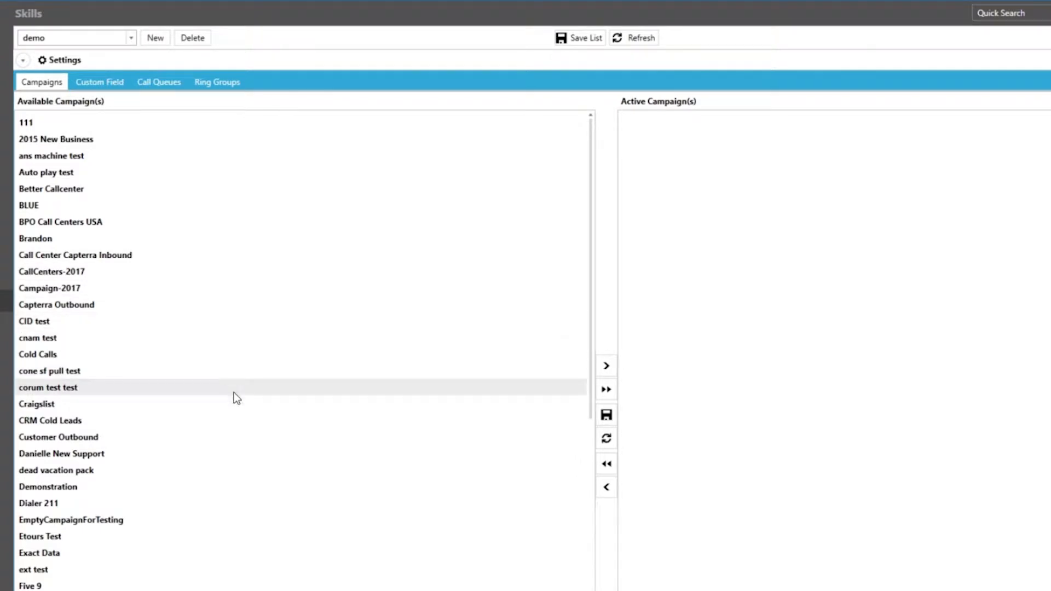
mouse_move(230, 391)
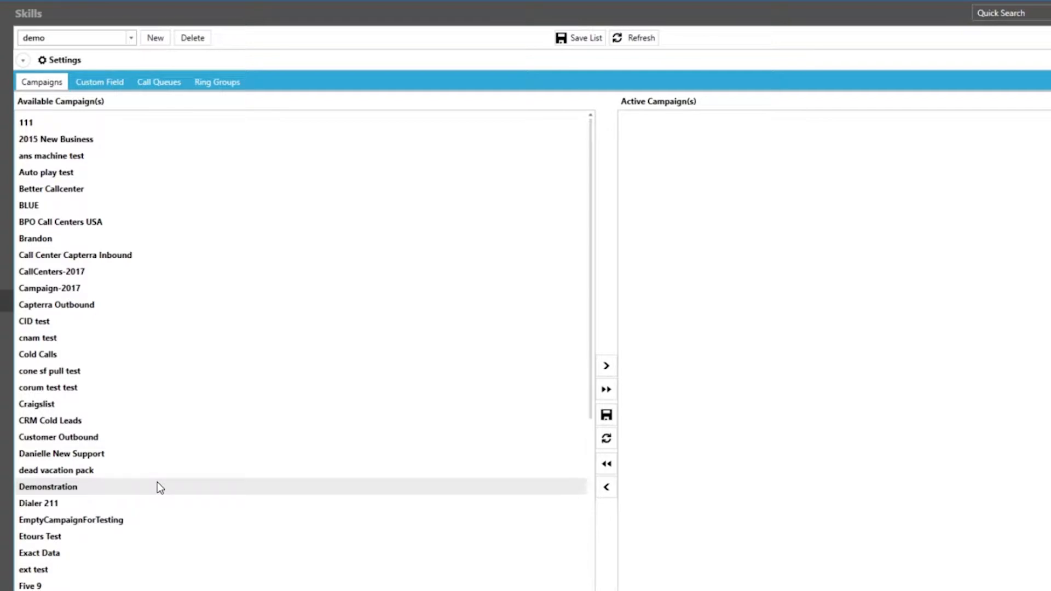
mouse_move(131, 495)
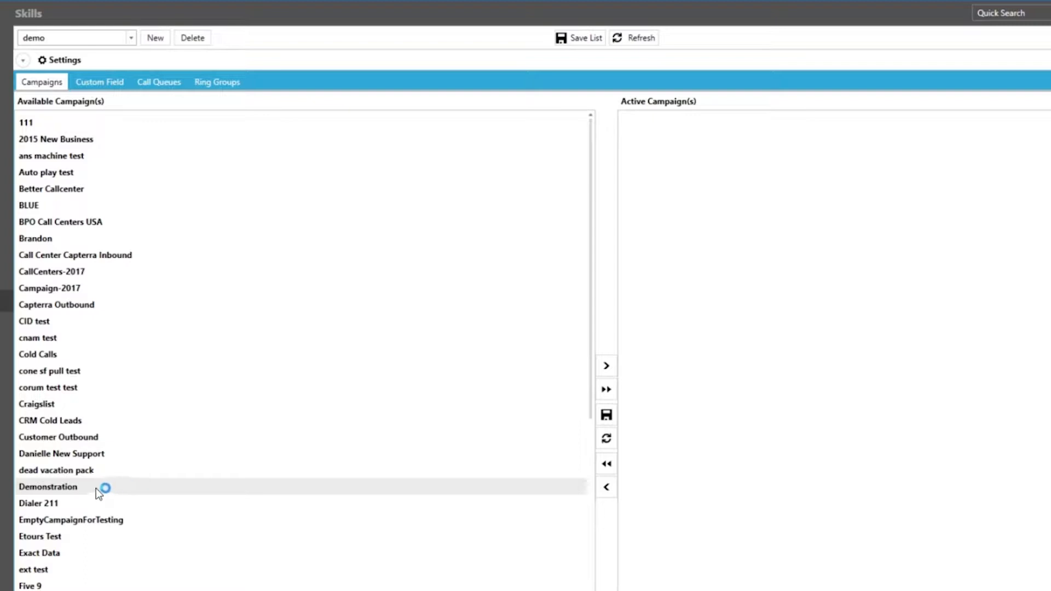
left_click(47, 486)
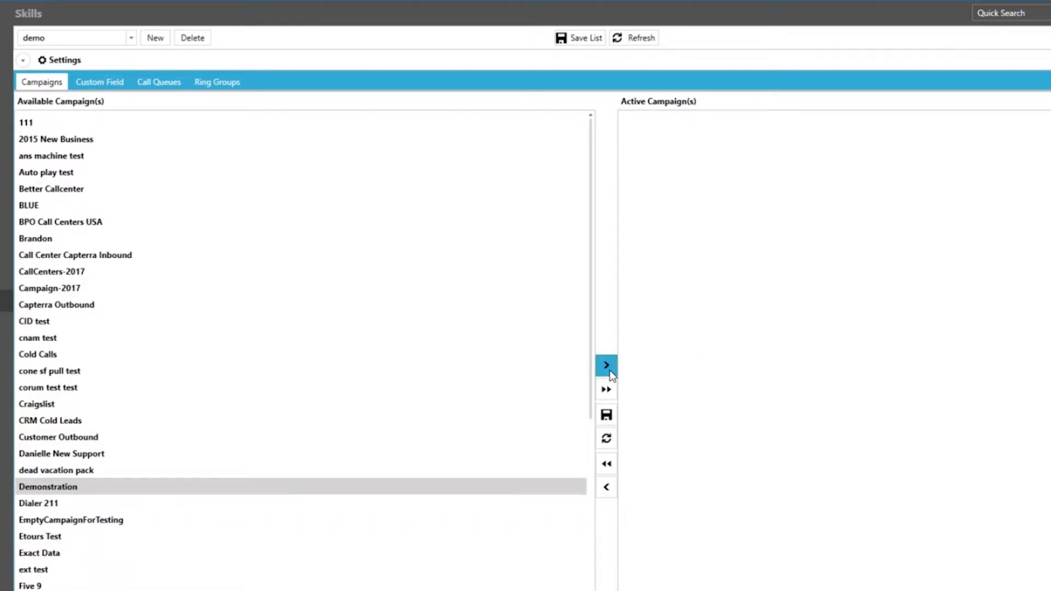
left_click(605, 365)
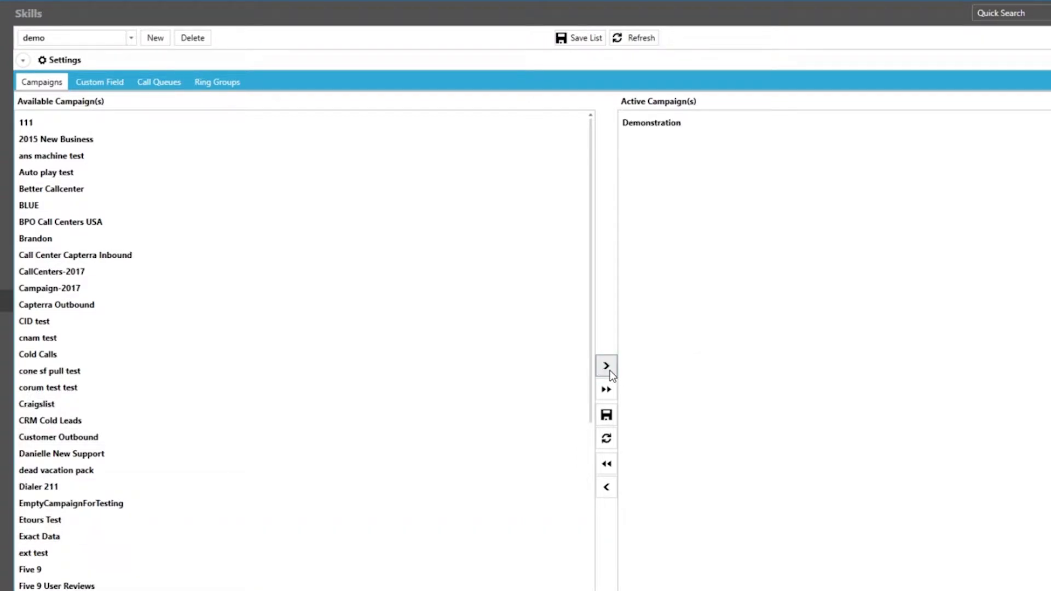
mouse_move(605, 415)
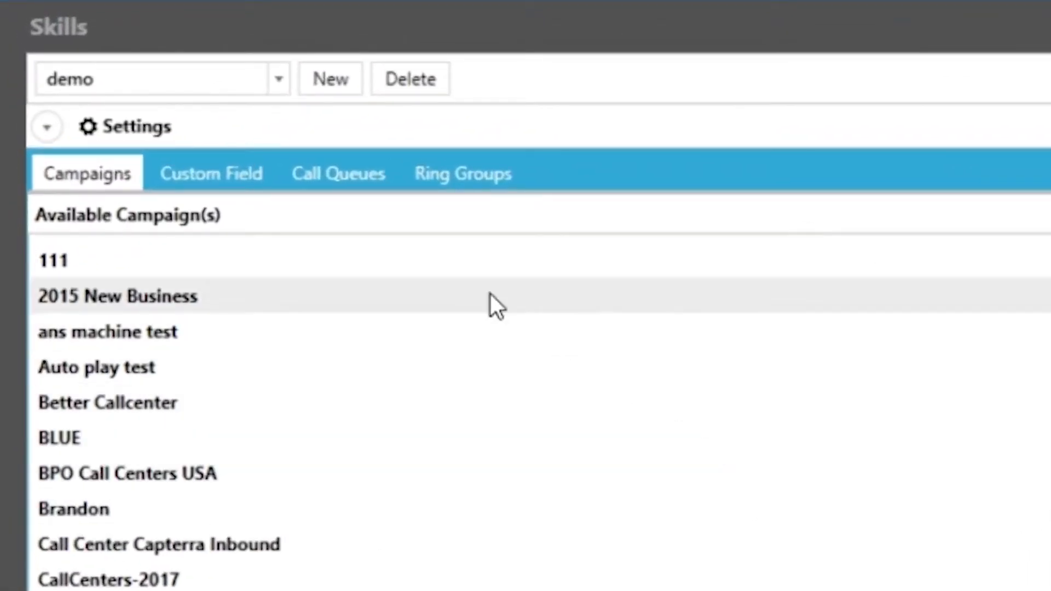
Step: Show the Custom Field tab, with no available or active values listed
left_click(210, 173)
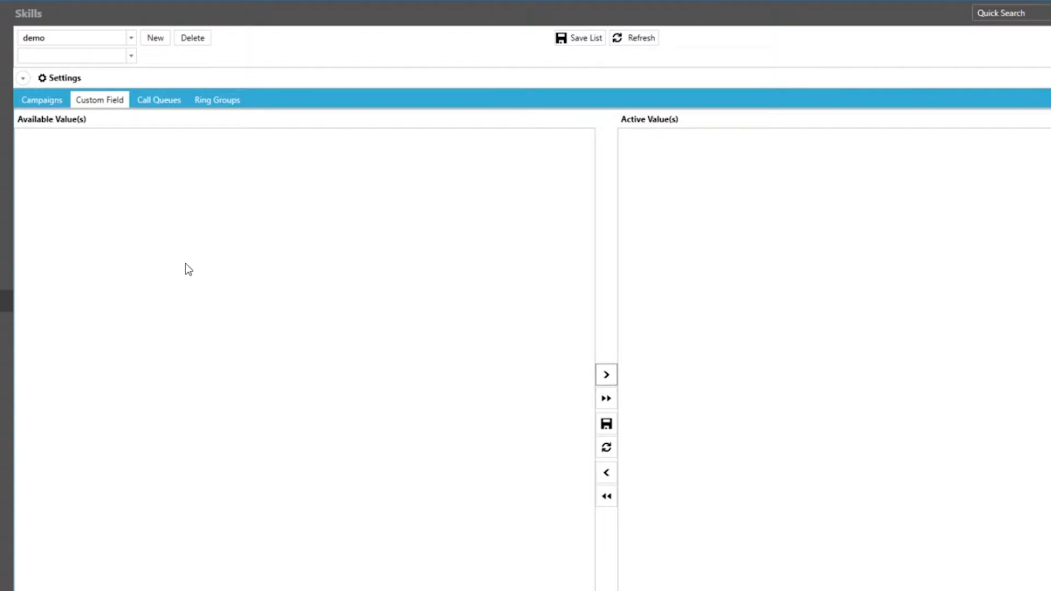
mouse_move(164, 280)
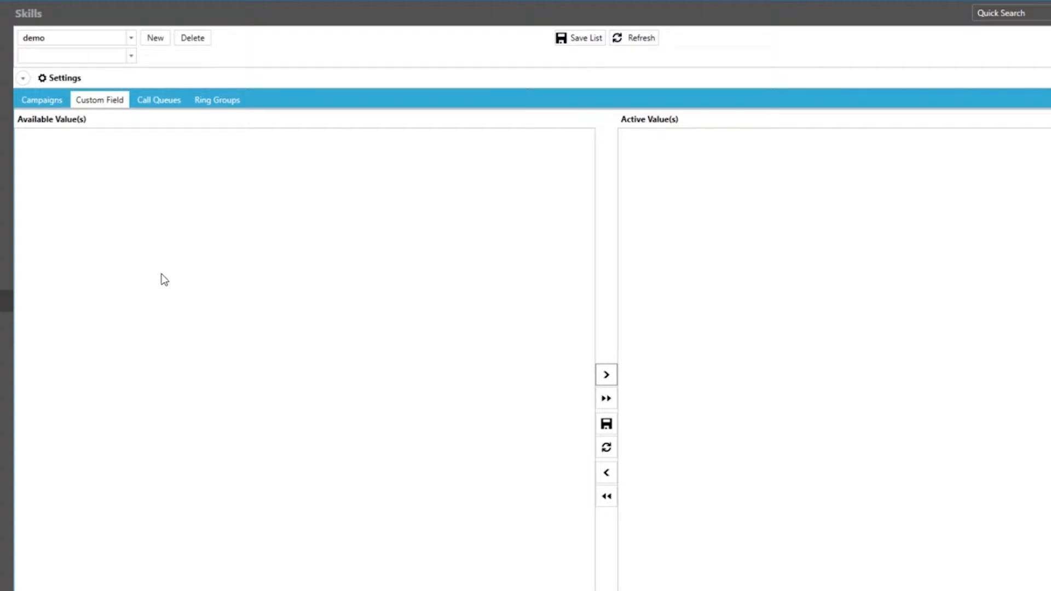
mouse_move(309, 230)
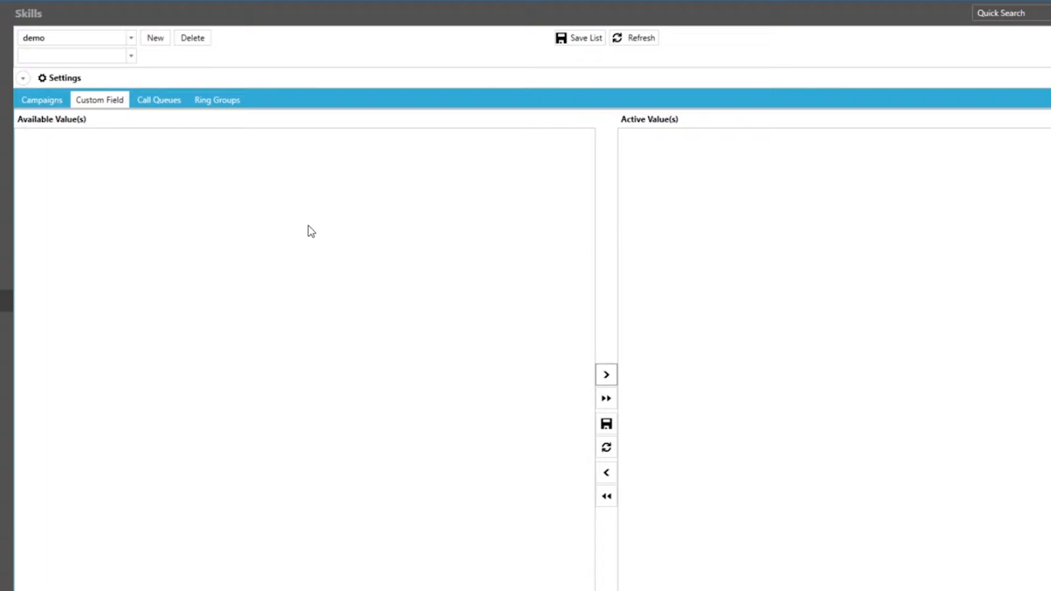
mouse_move(755, 208)
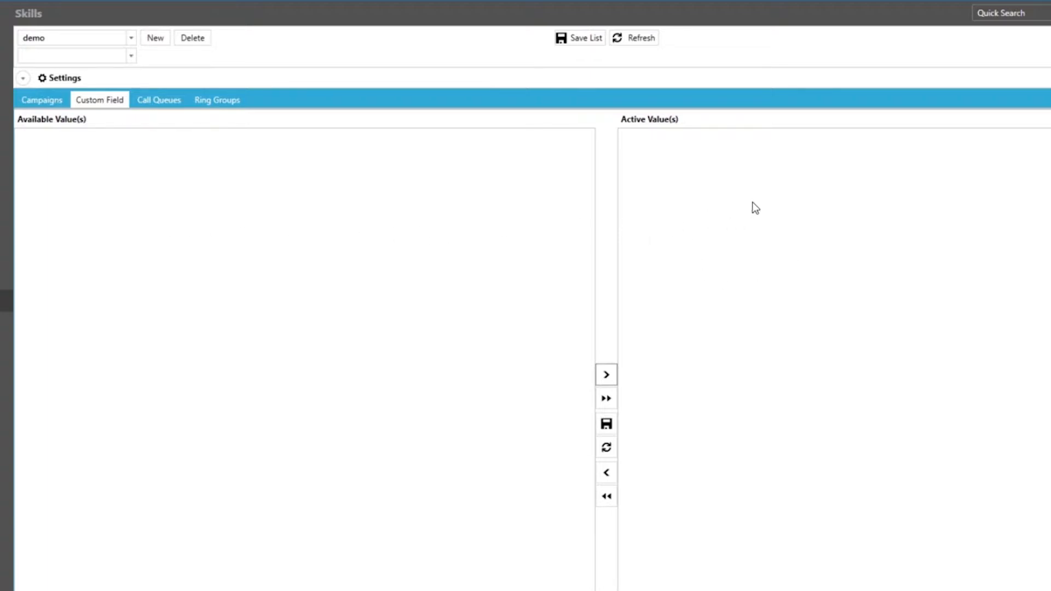
mouse_move(734, 262)
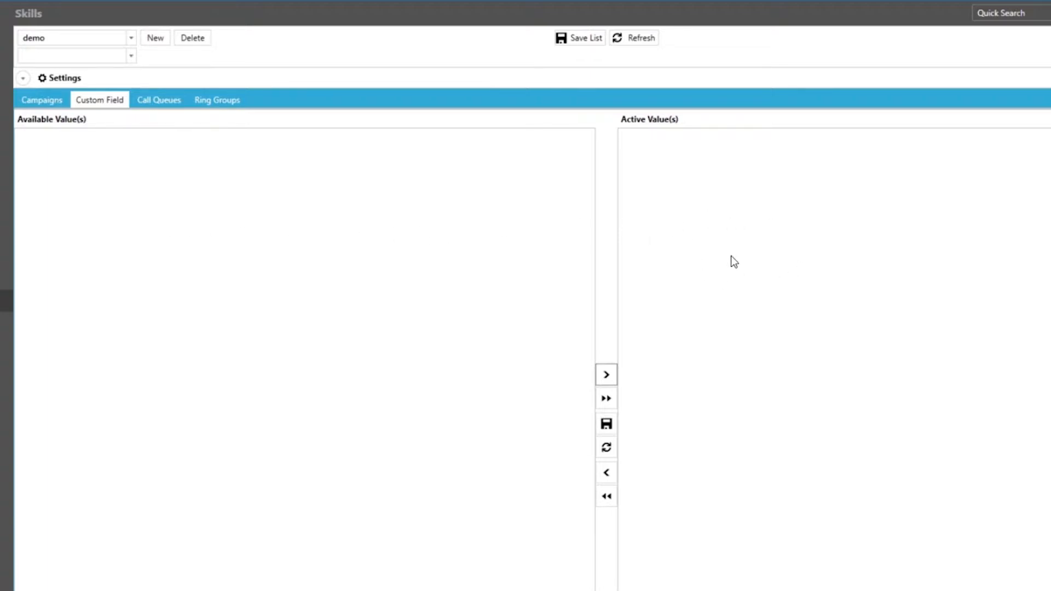
mouse_move(182, 269)
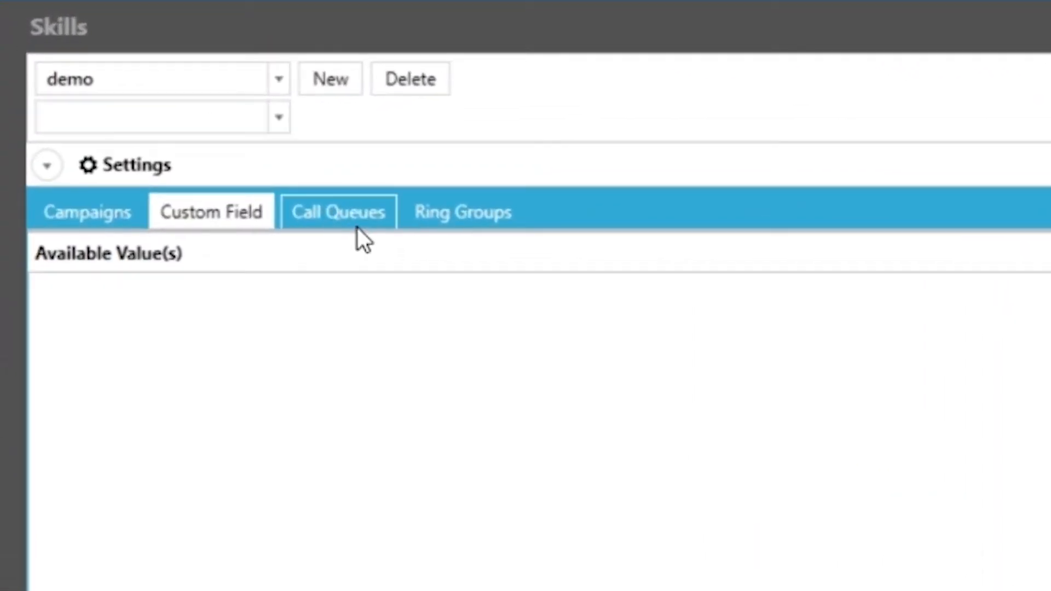
Step: Show the Call Queues tab listing existing queues with campaigns and dial digits
left_click(339, 211)
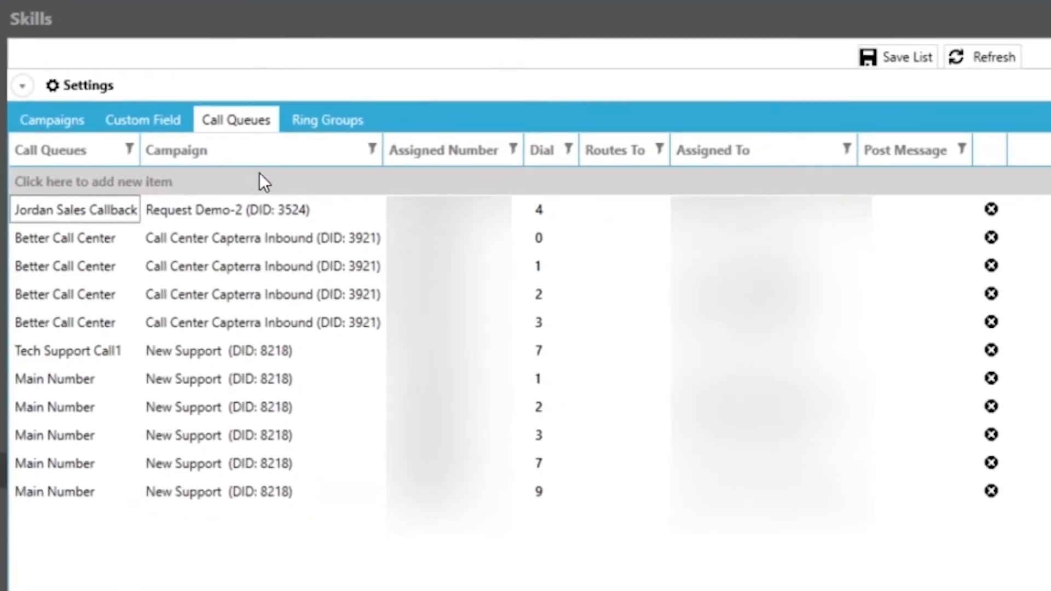
mouse_move(356, 538)
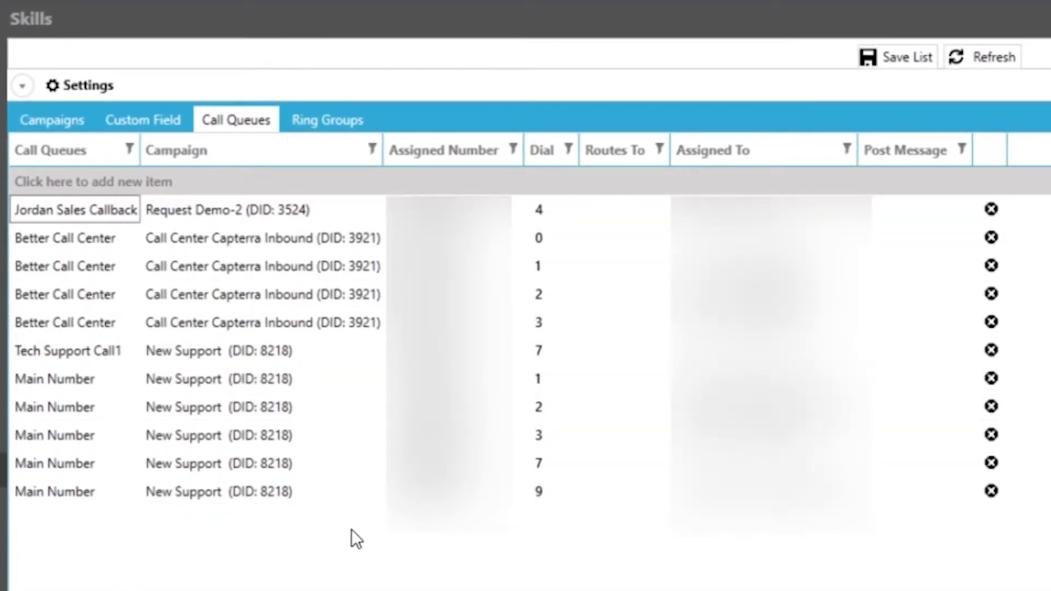
mouse_move(406, 555)
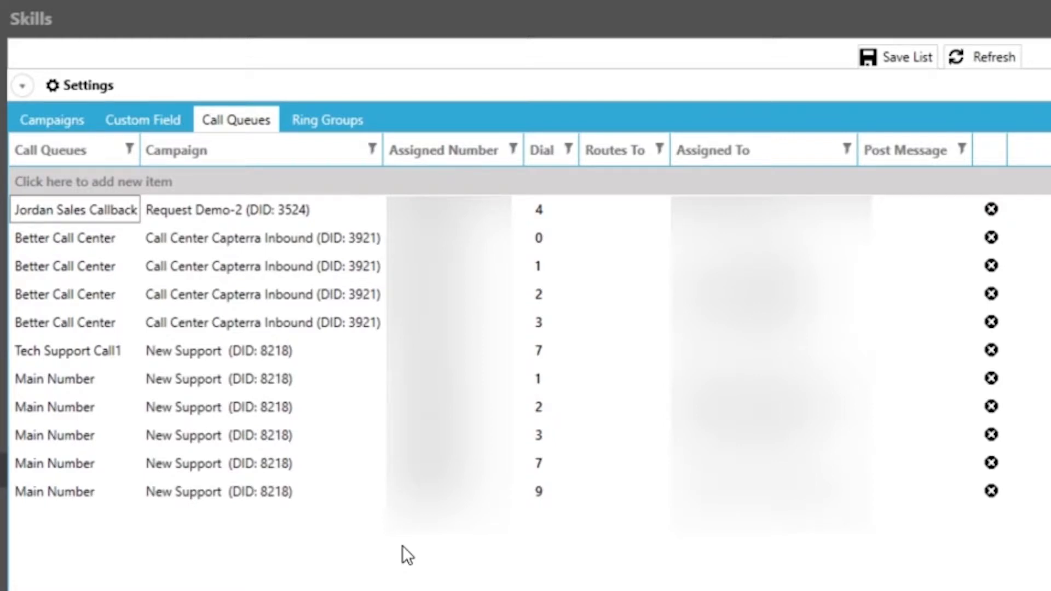
mouse_move(543, 541)
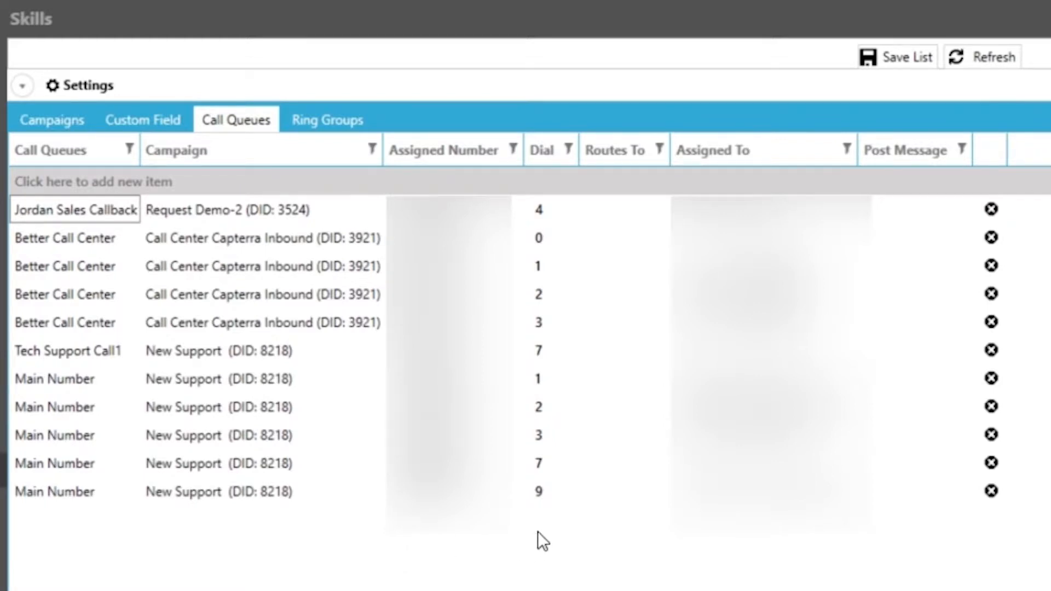
mouse_move(565, 223)
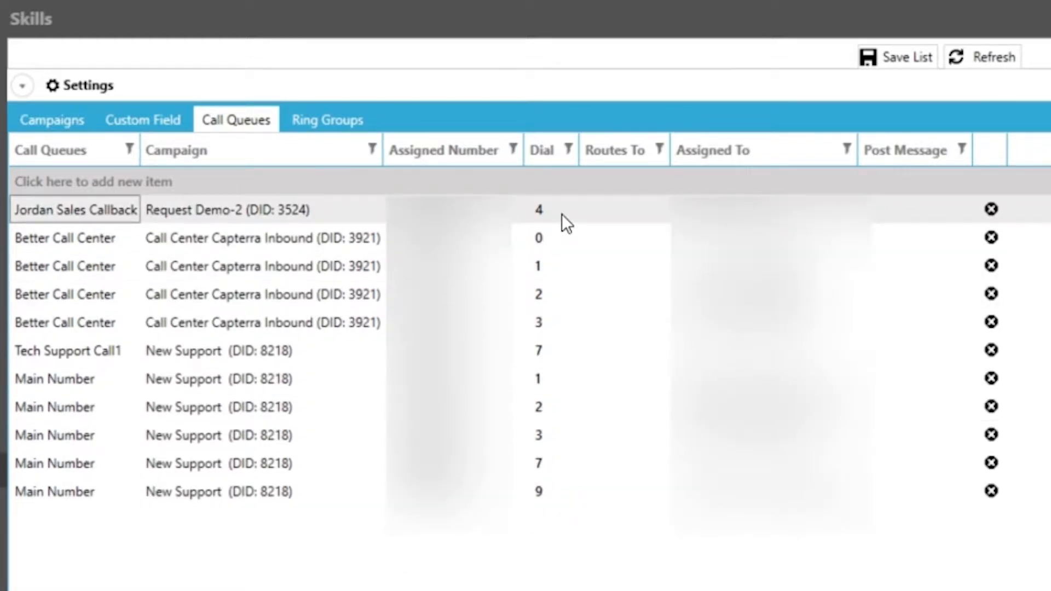
mouse_move(559, 492)
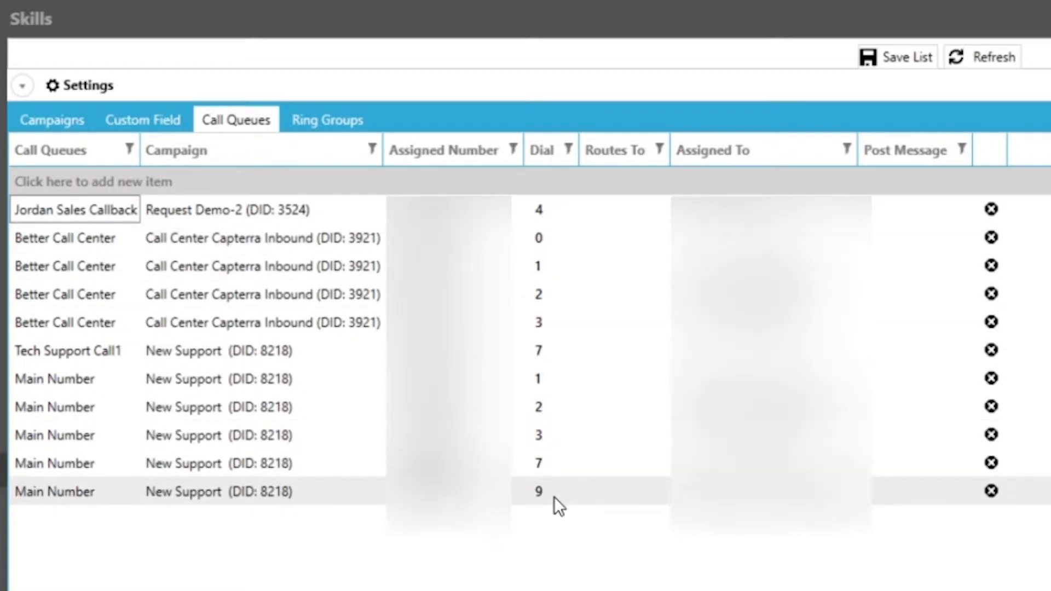
mouse_move(559, 214)
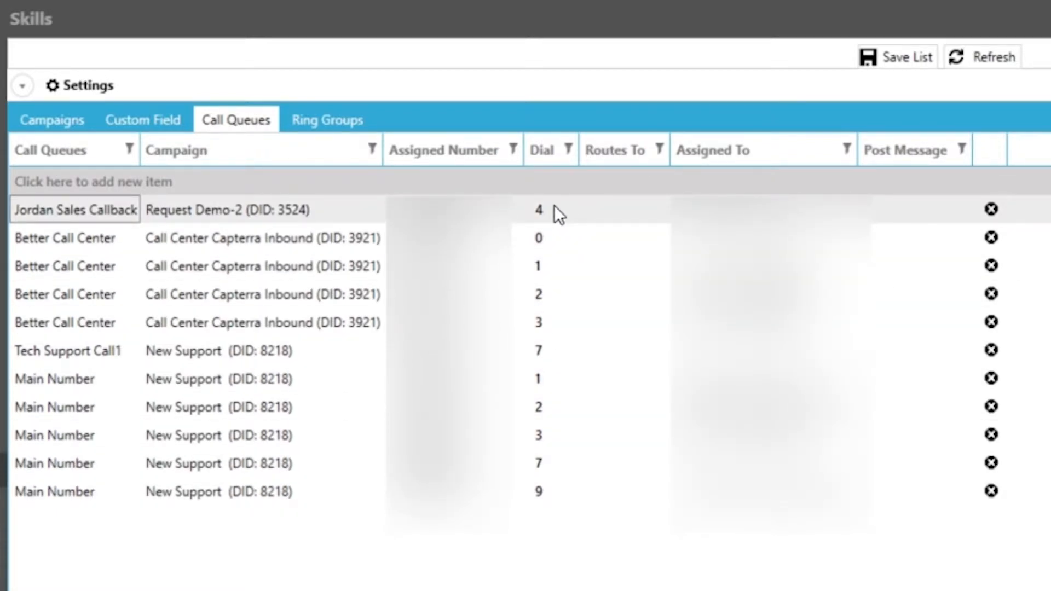
mouse_move(568, 223)
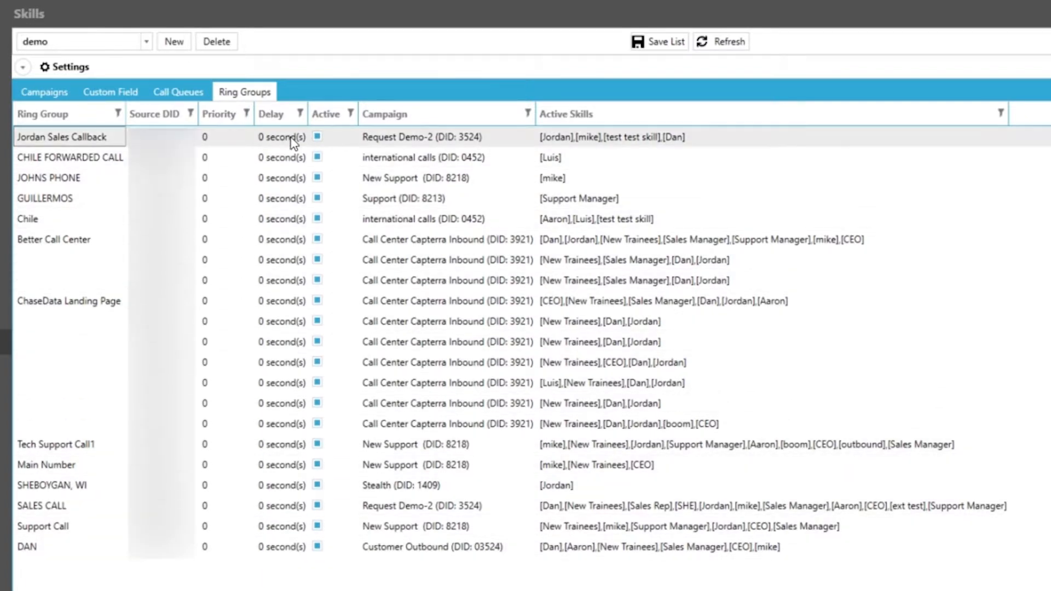
mouse_move(343, 119)
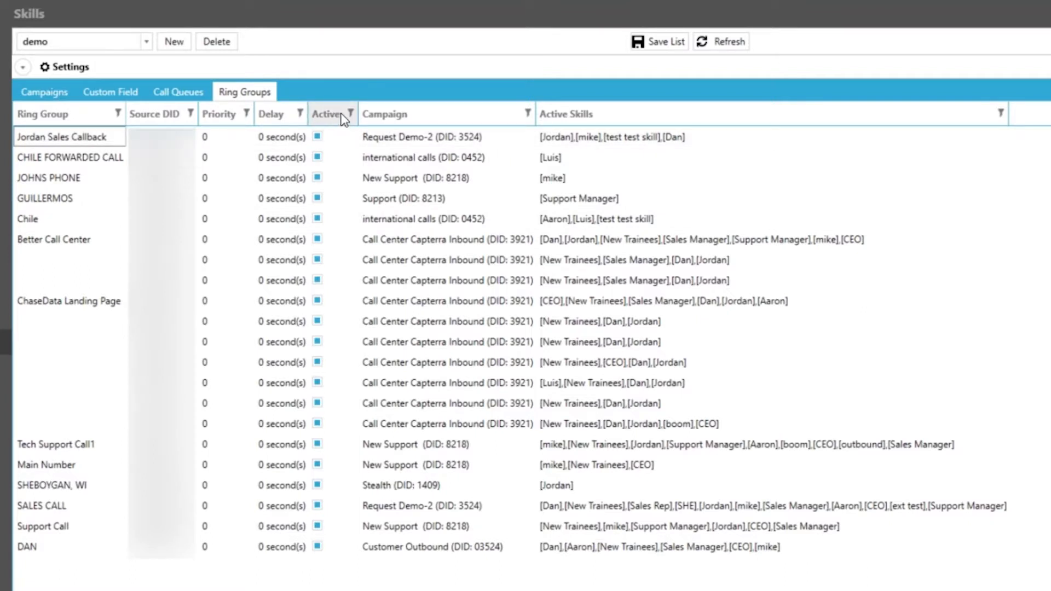
mouse_move(340, 120)
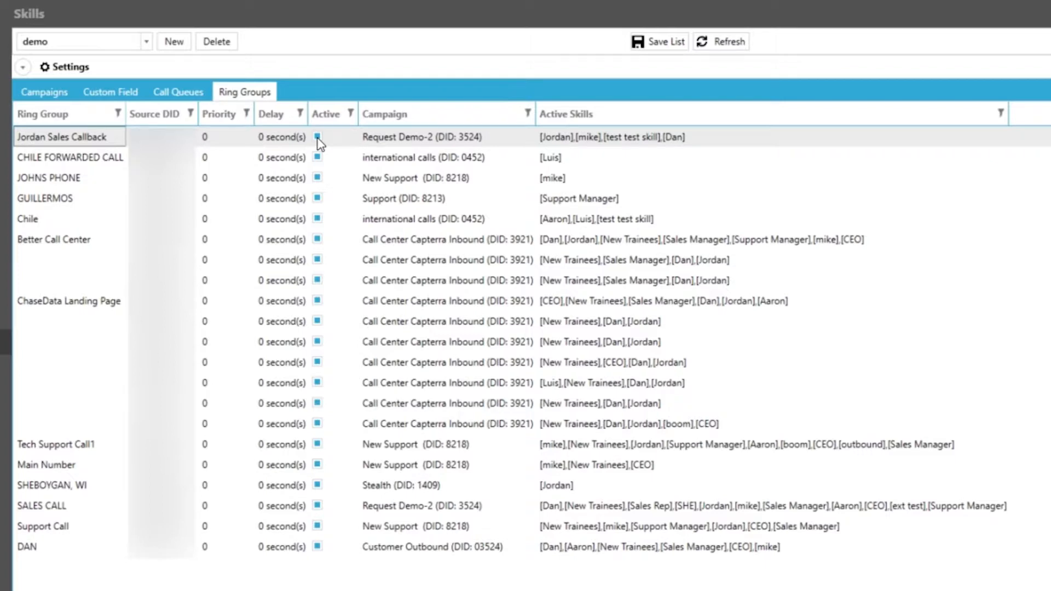
mouse_move(221, 143)
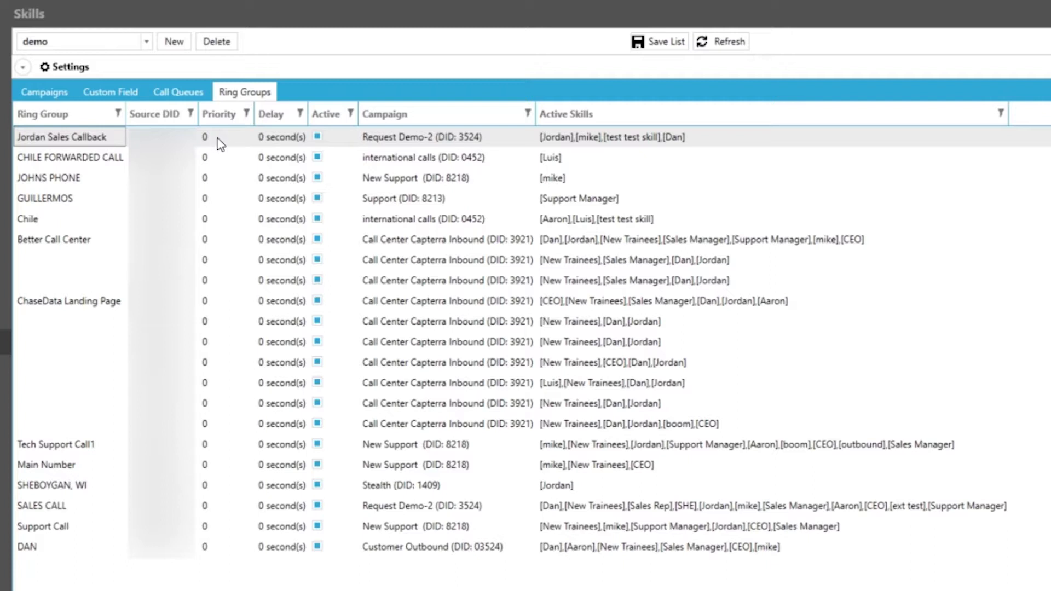
Step: Enter priority 1 and delay 5 for the Jordan Sales Callback ring group
left_click(226, 137)
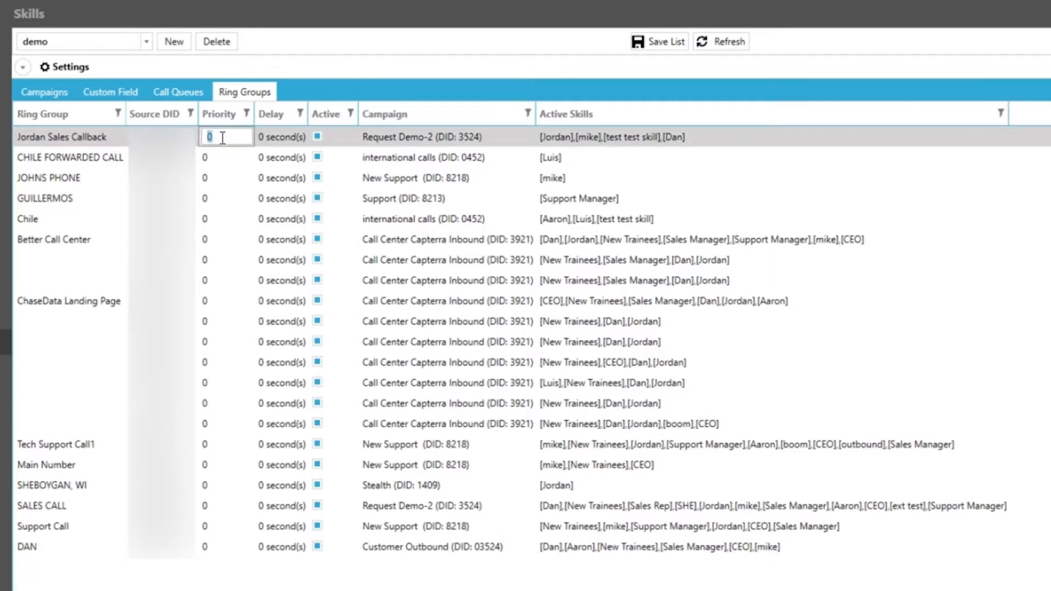
type("1")
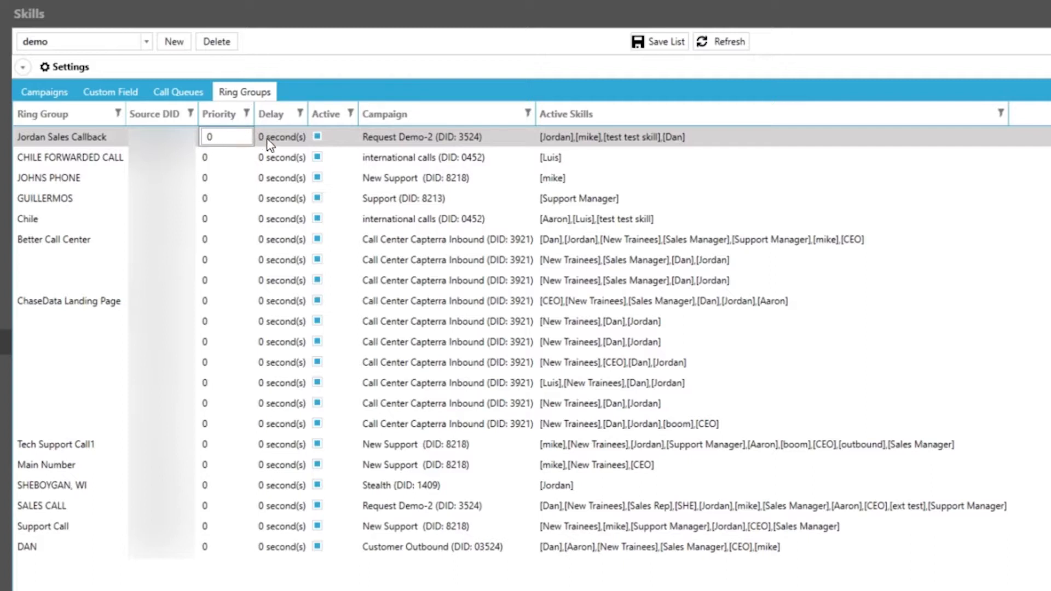
left_click(281, 136)
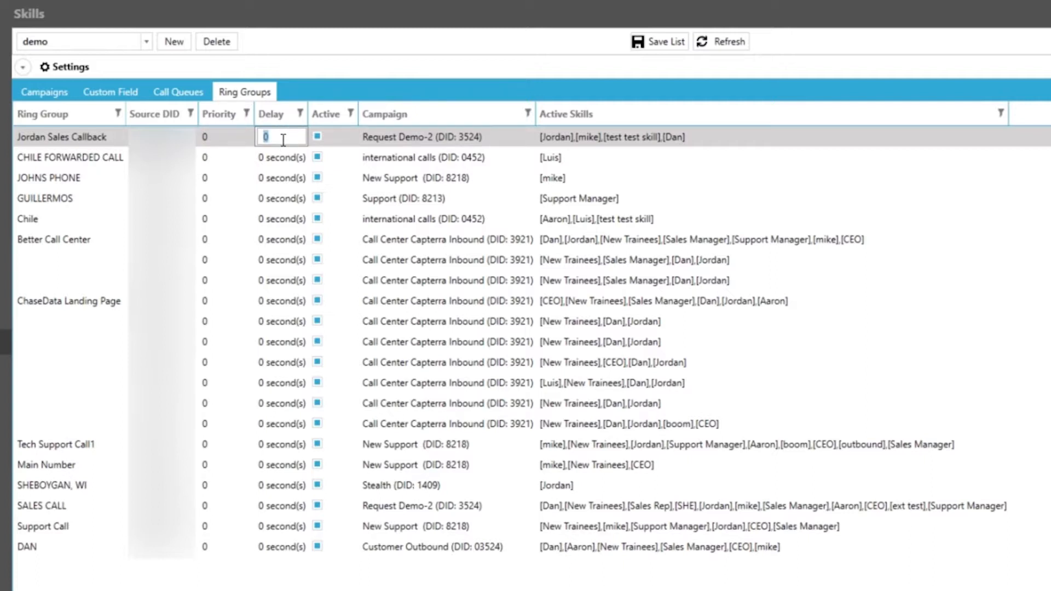
type("5")
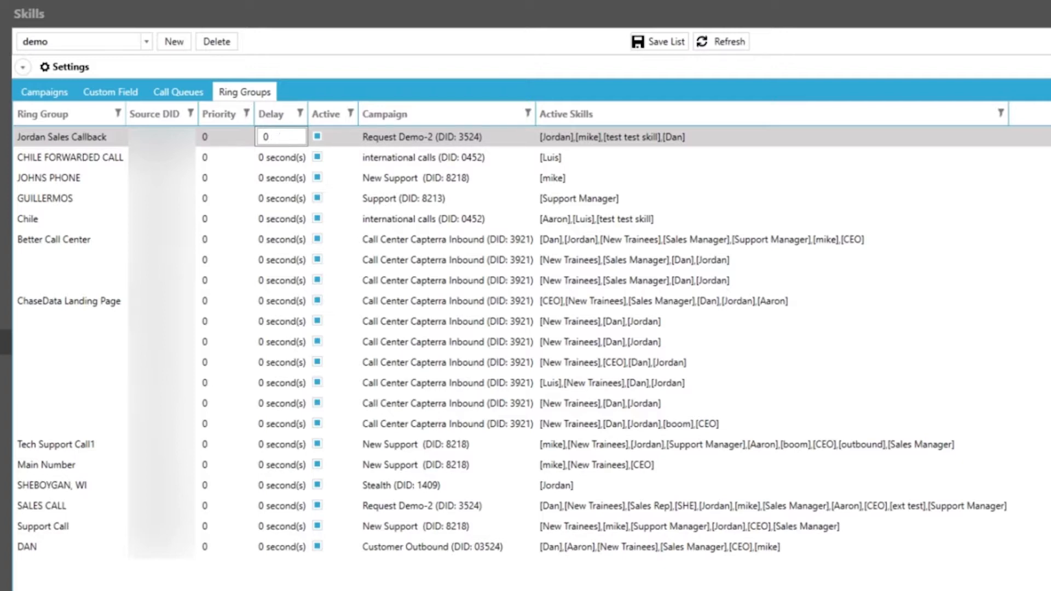
left_click(226, 137)
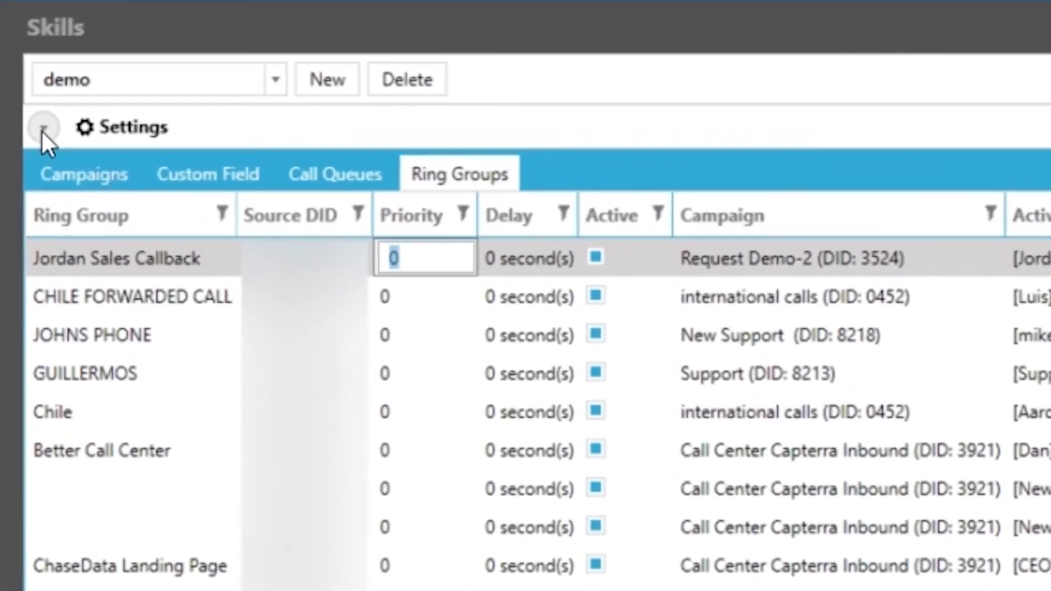
Step: In Settings > Agent Display, allow agents to log into any campaign
left_click(45, 128)
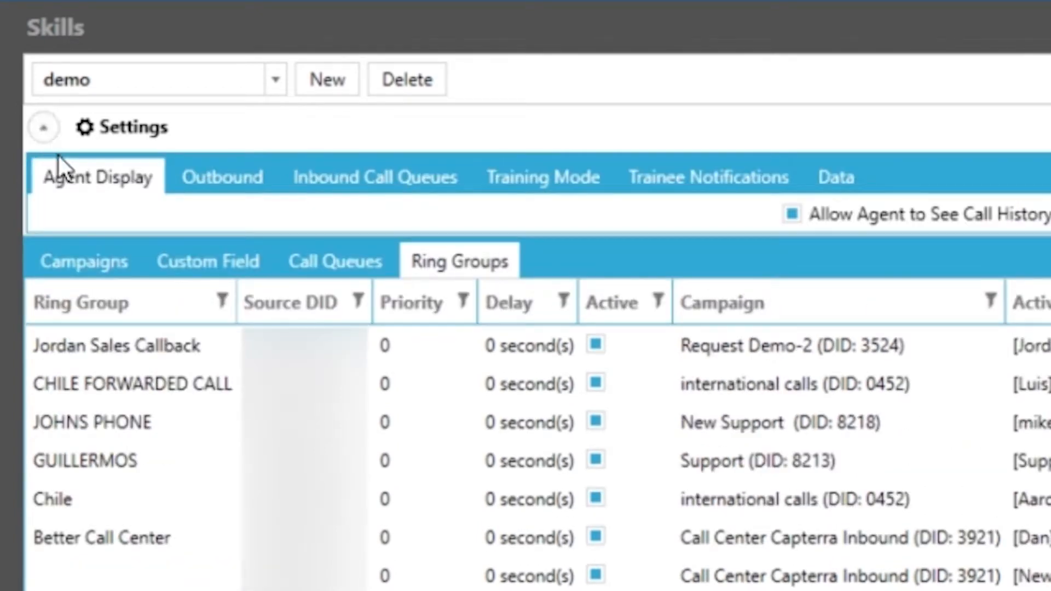
mouse_move(101, 228)
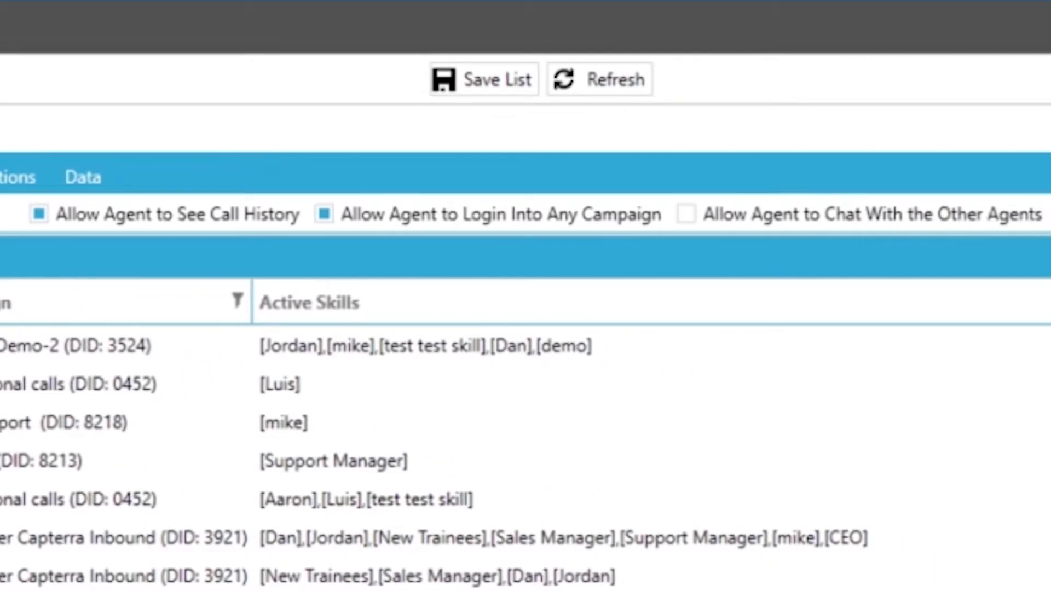
left_click(39, 214)
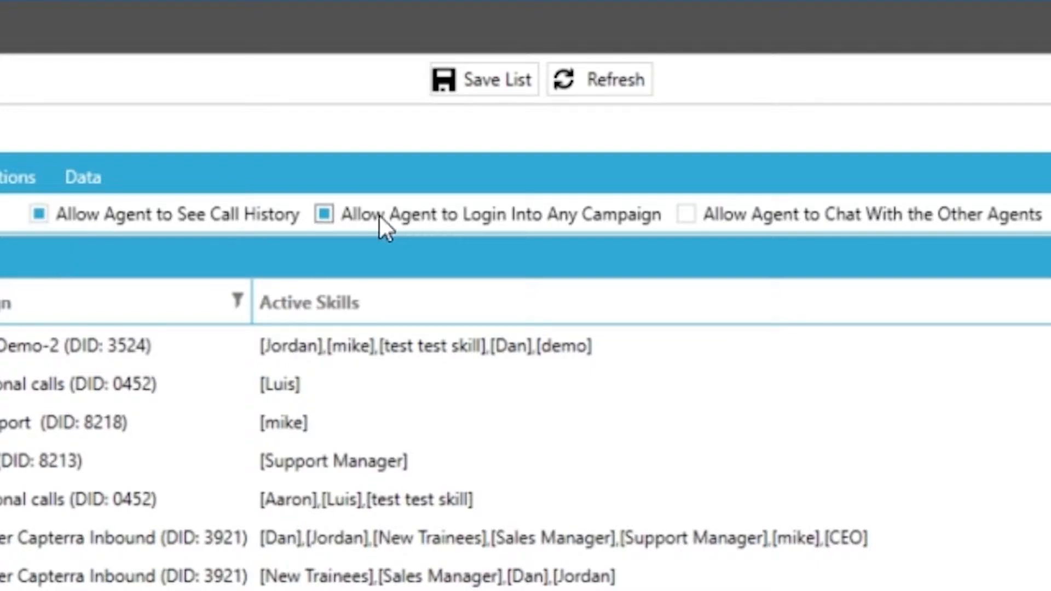
mouse_move(797, 231)
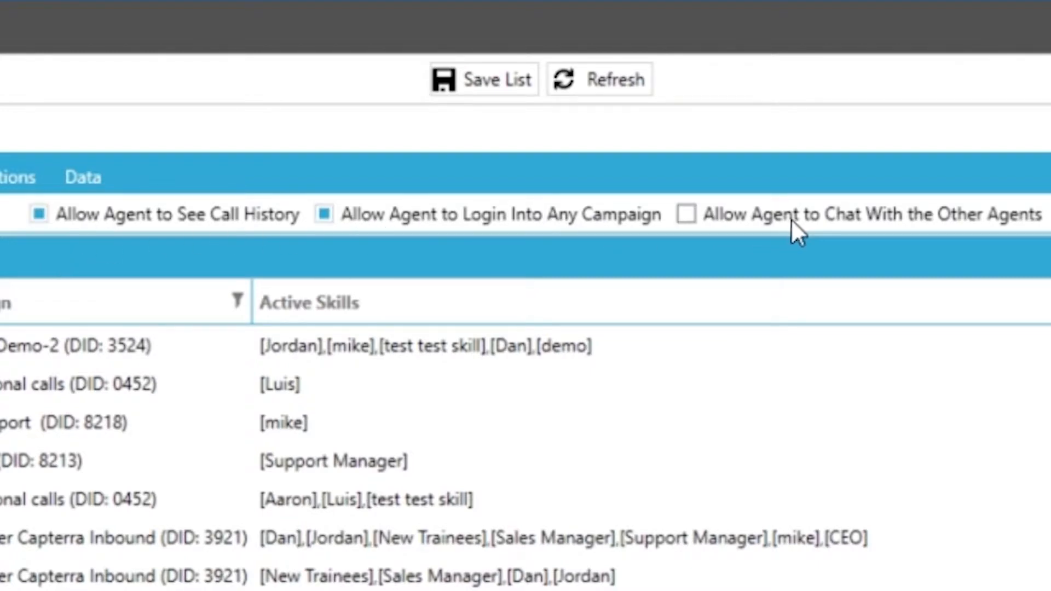
mouse_move(419, 245)
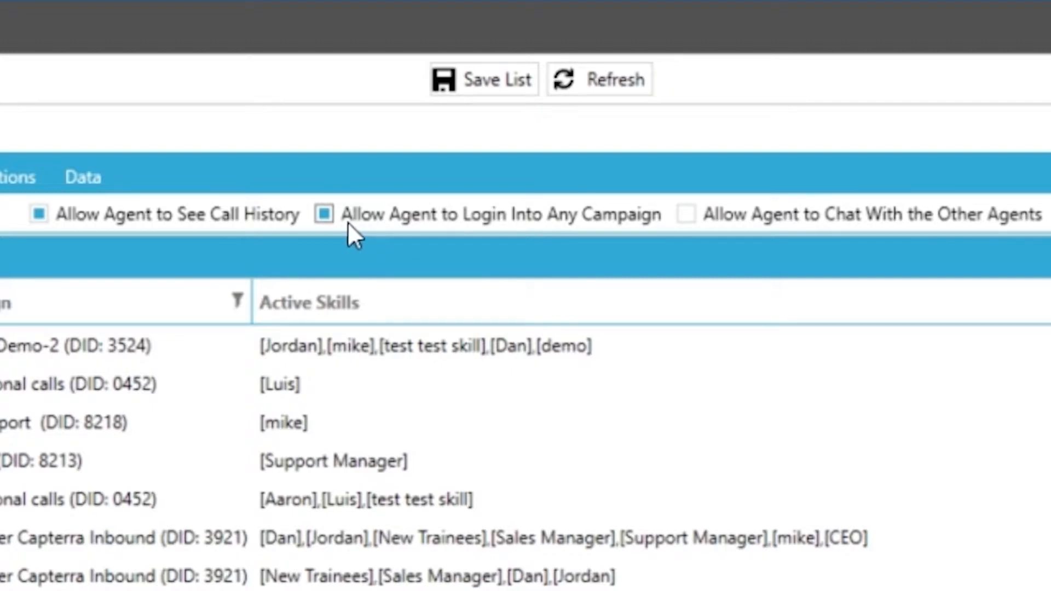
left_click(323, 214)
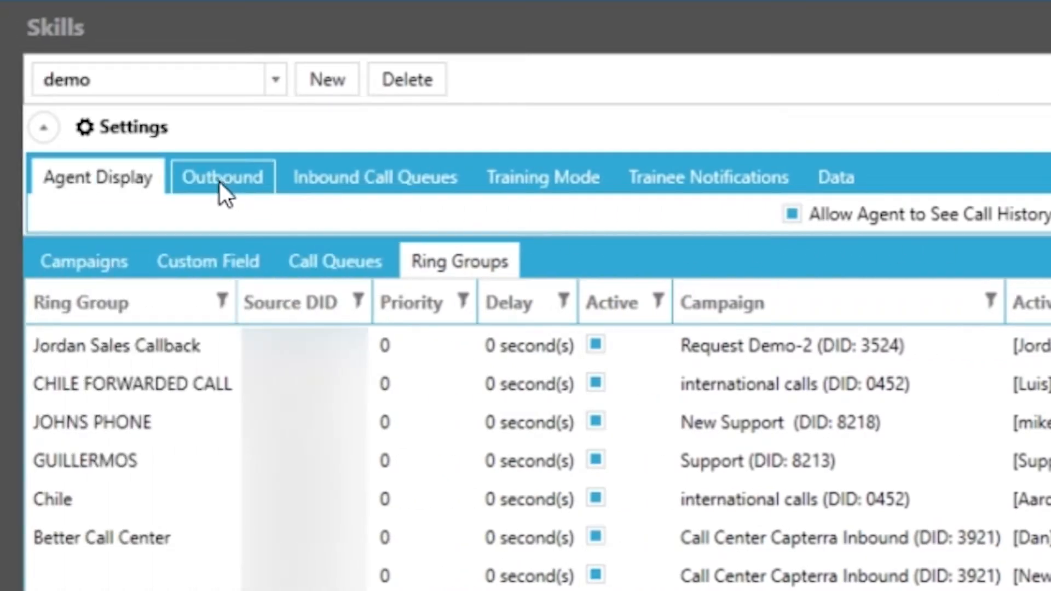
Step: Show Outbound settings, with other-campaign calls and new-record adding unchecked
left_click(221, 176)
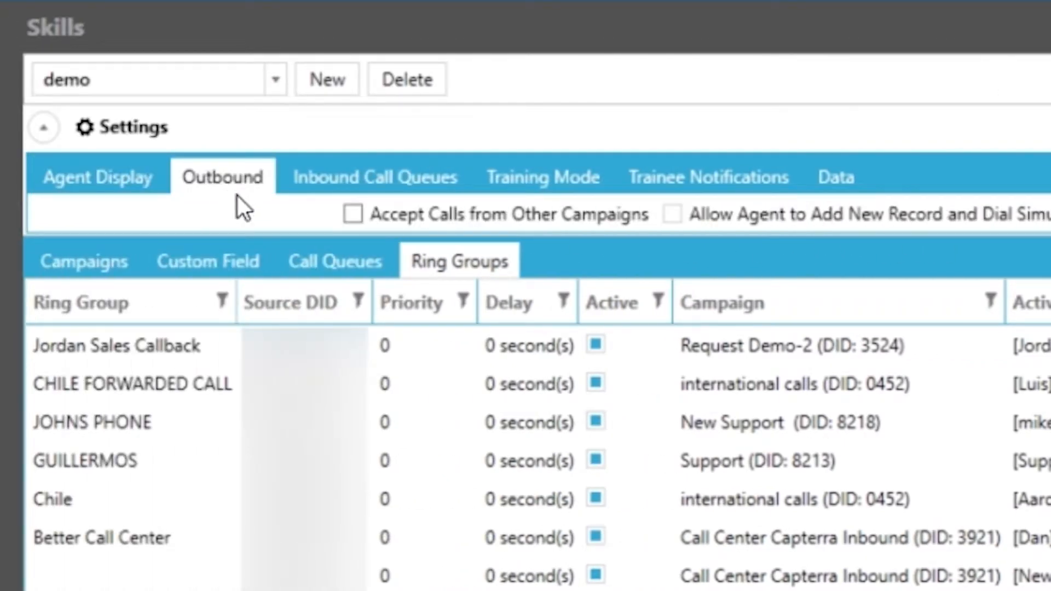
mouse_move(509, 235)
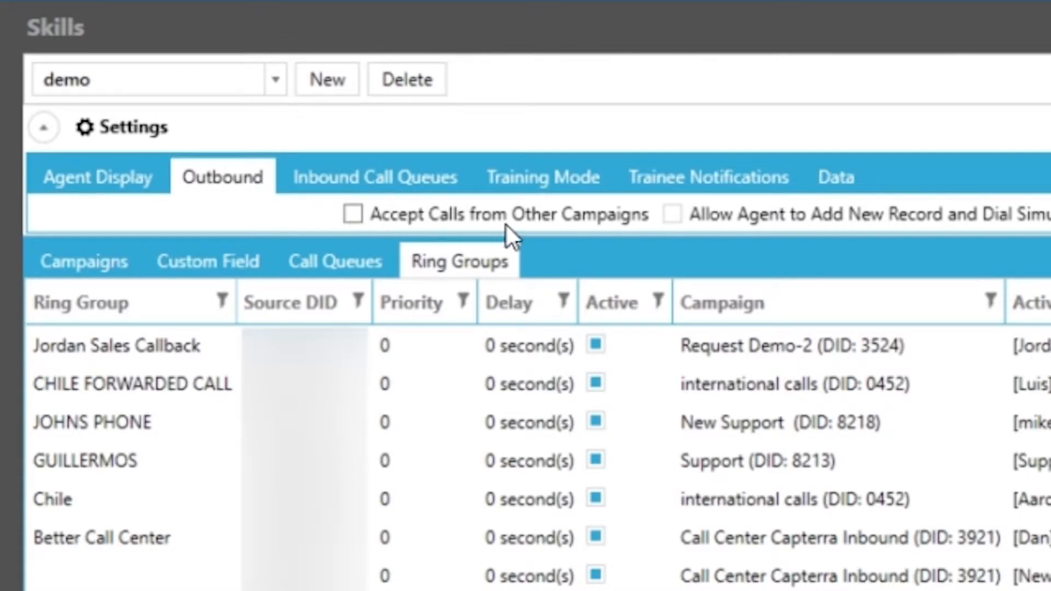
mouse_move(576, 242)
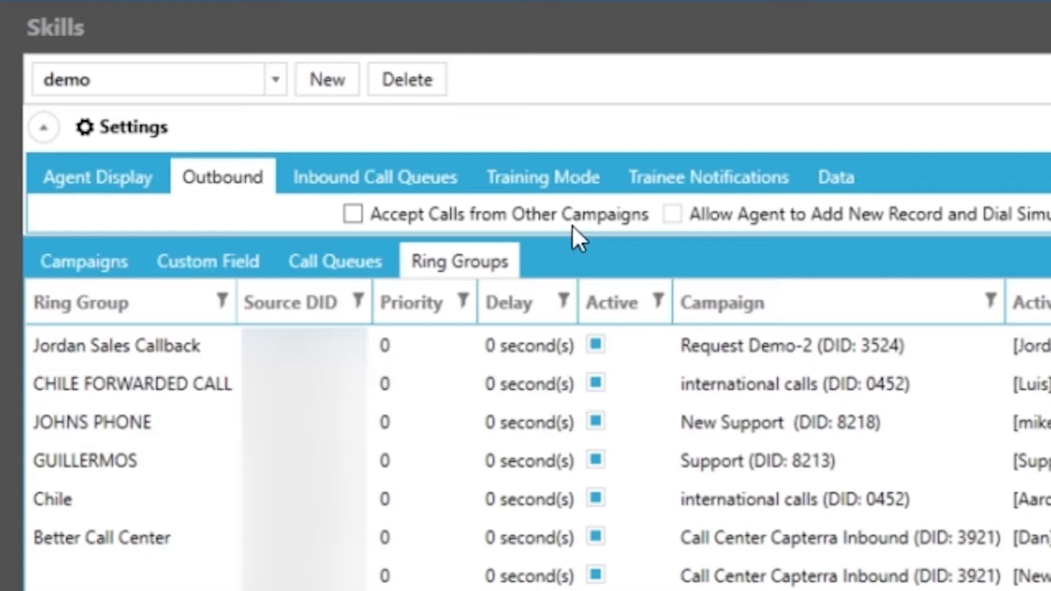
mouse_move(595, 236)
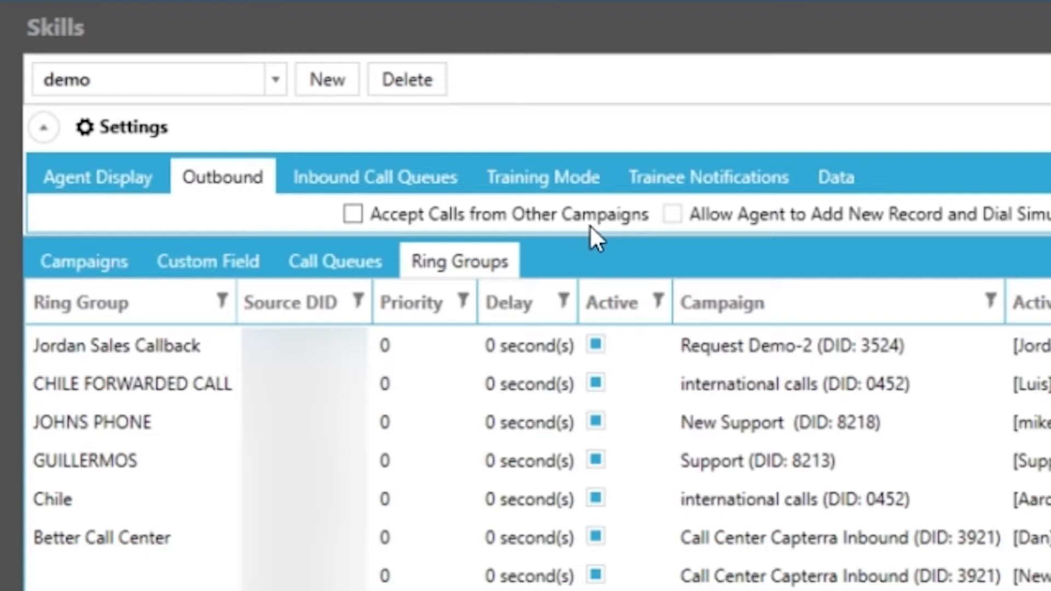
mouse_move(623, 238)
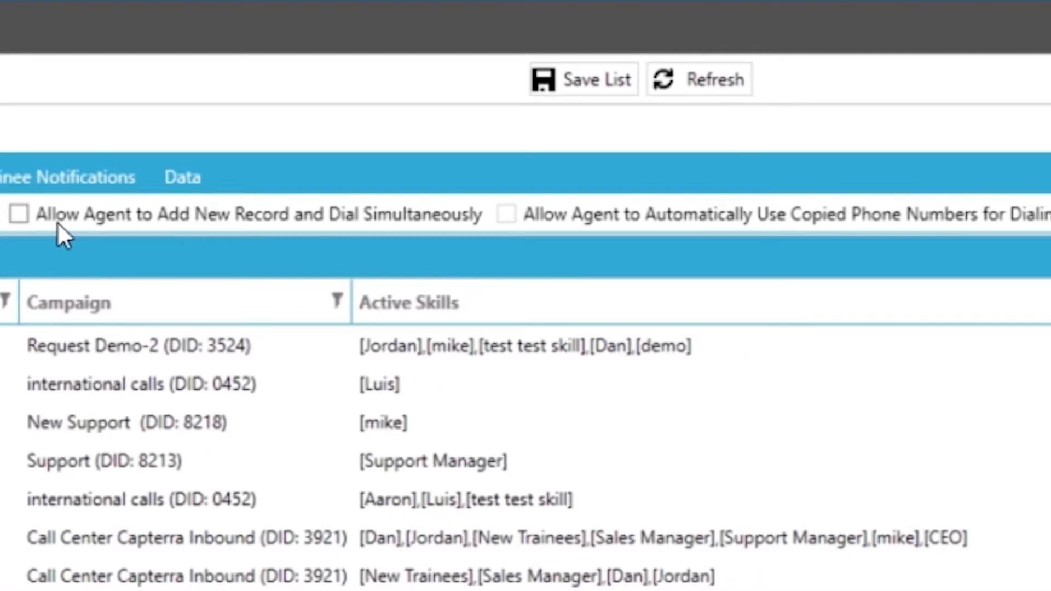
mouse_move(450, 233)
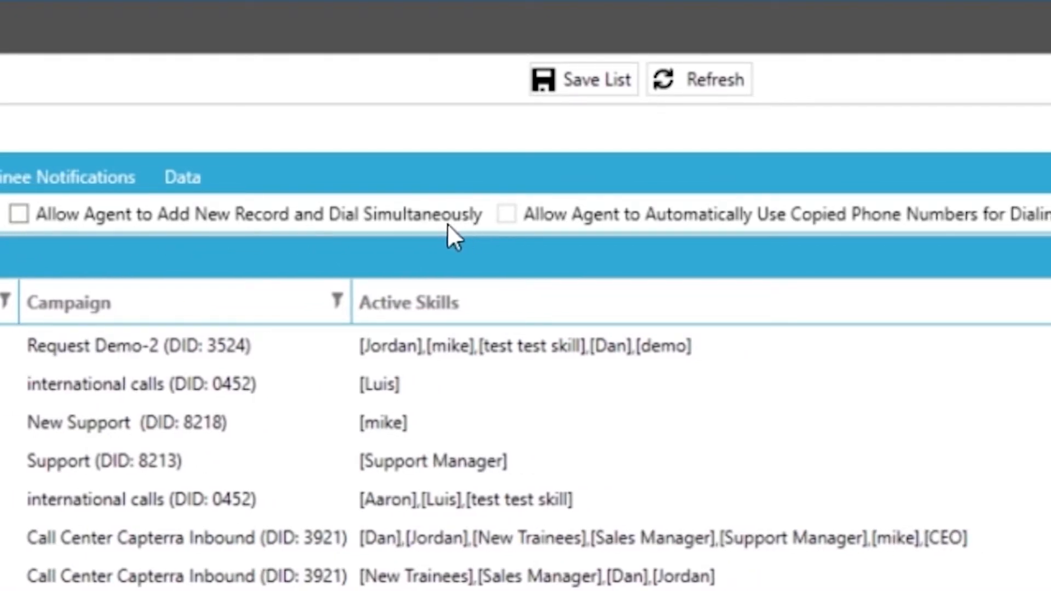
mouse_move(63, 235)
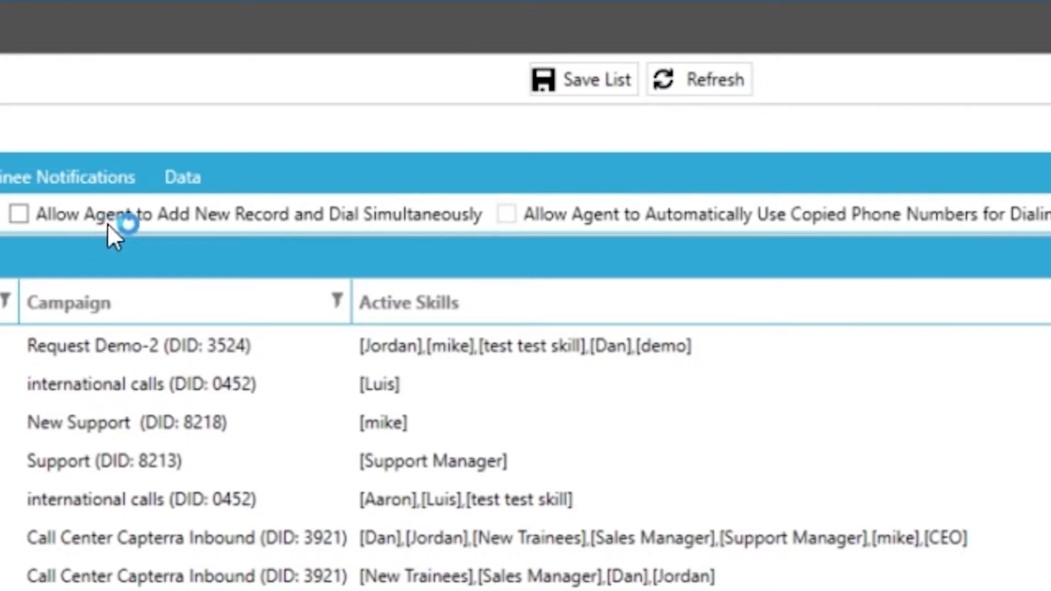
scroll("right", 3)
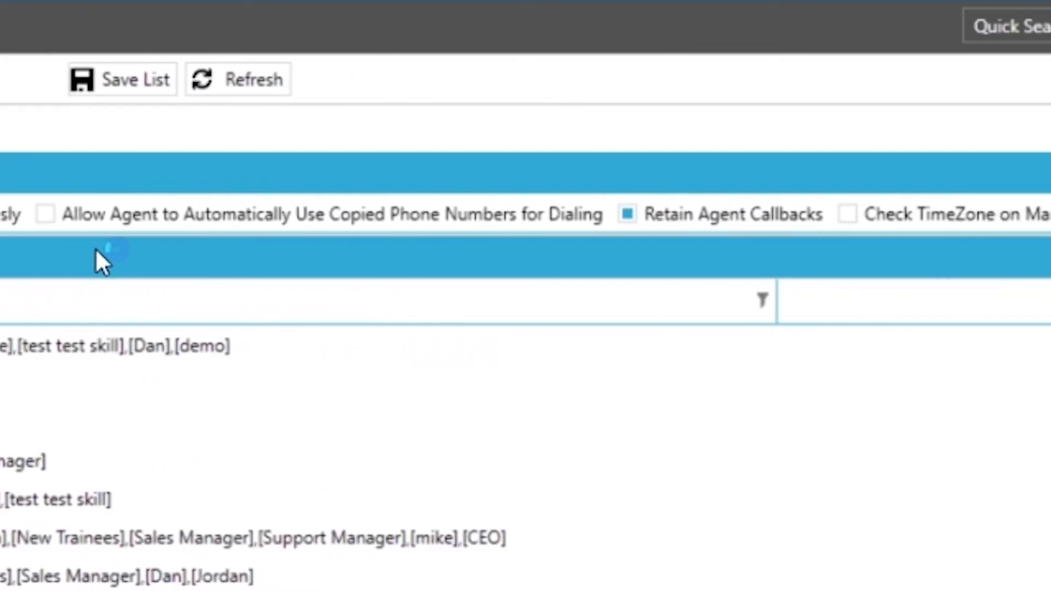
scroll("left", 3)
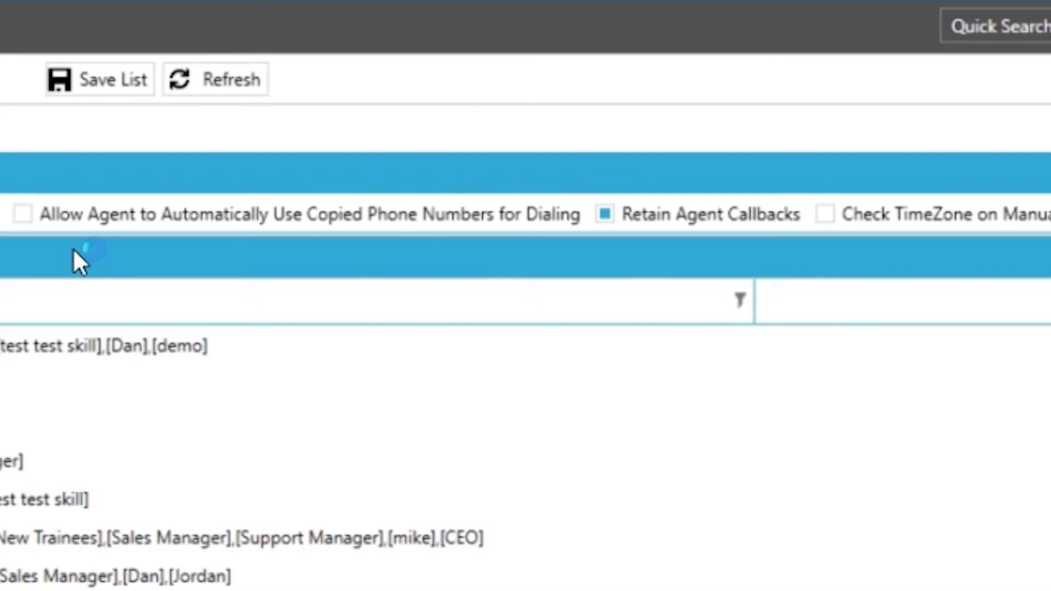
mouse_move(90, 238)
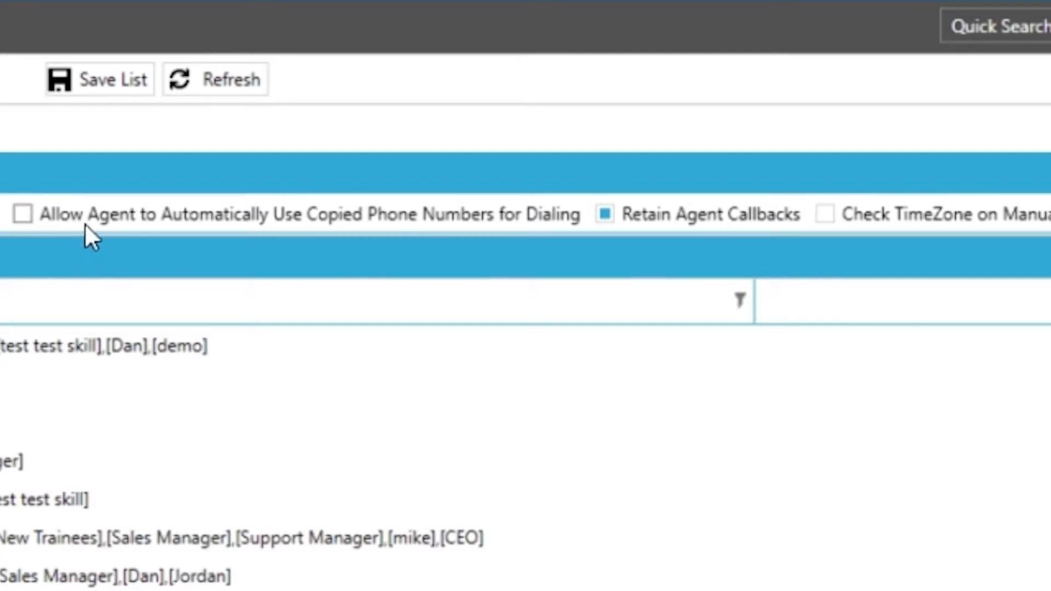
mouse_move(57, 235)
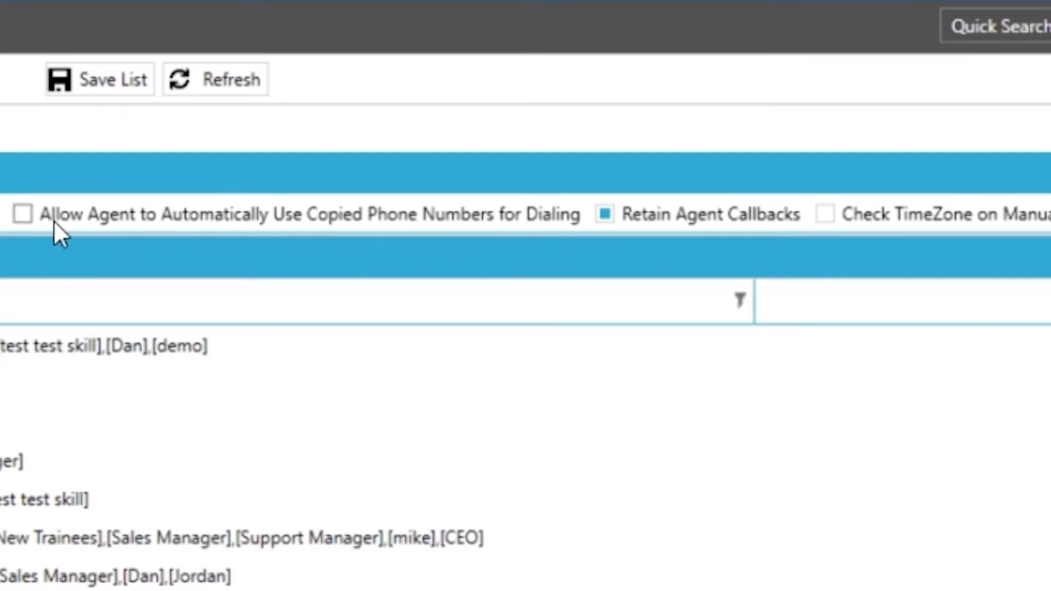
mouse_move(522, 231)
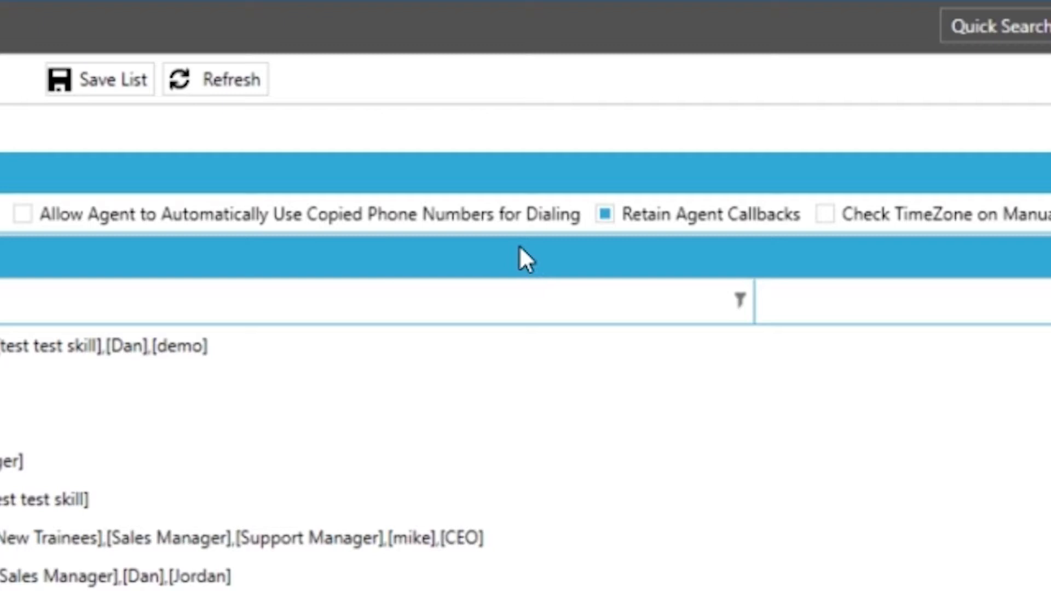
scroll("right", 3)
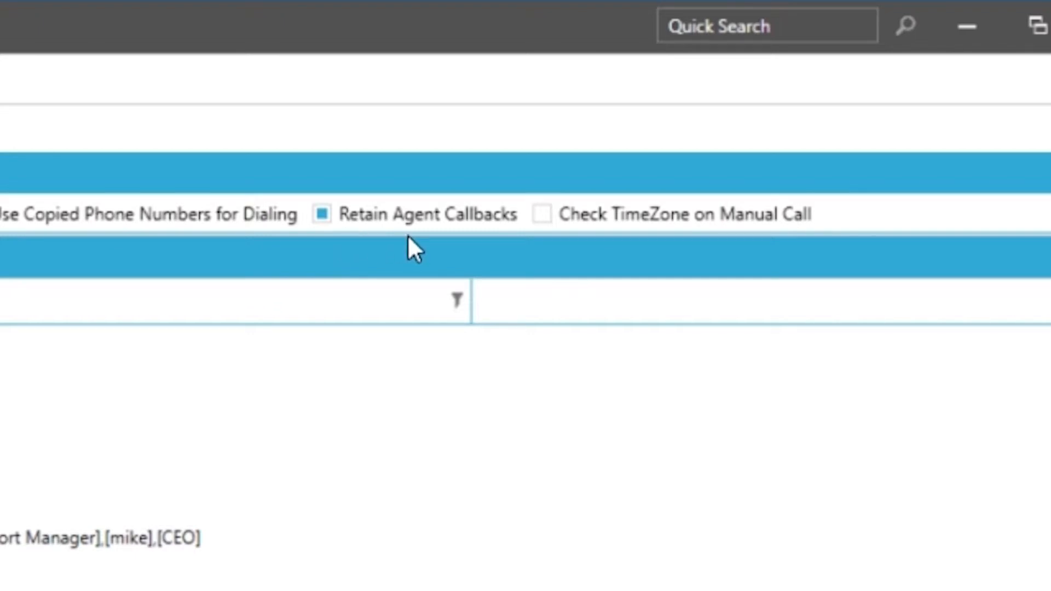
mouse_move(506, 238)
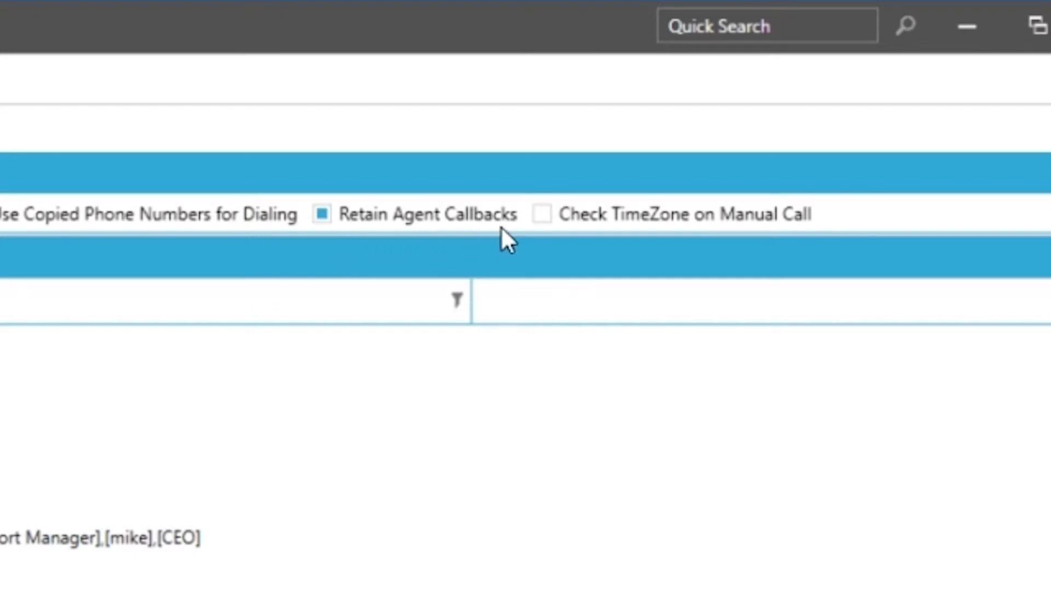
mouse_move(376, 278)
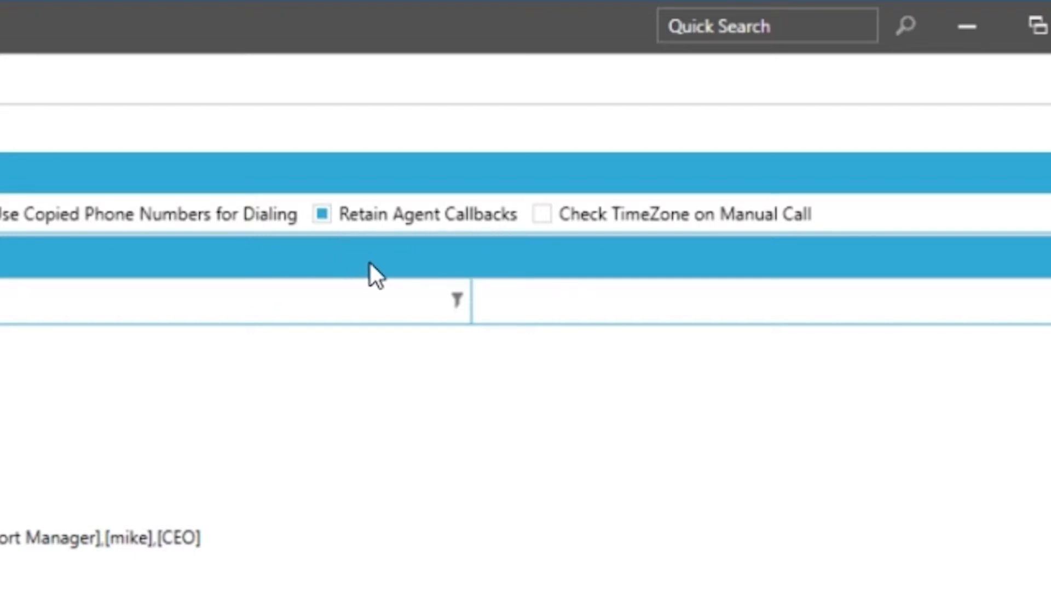
mouse_move(402, 262)
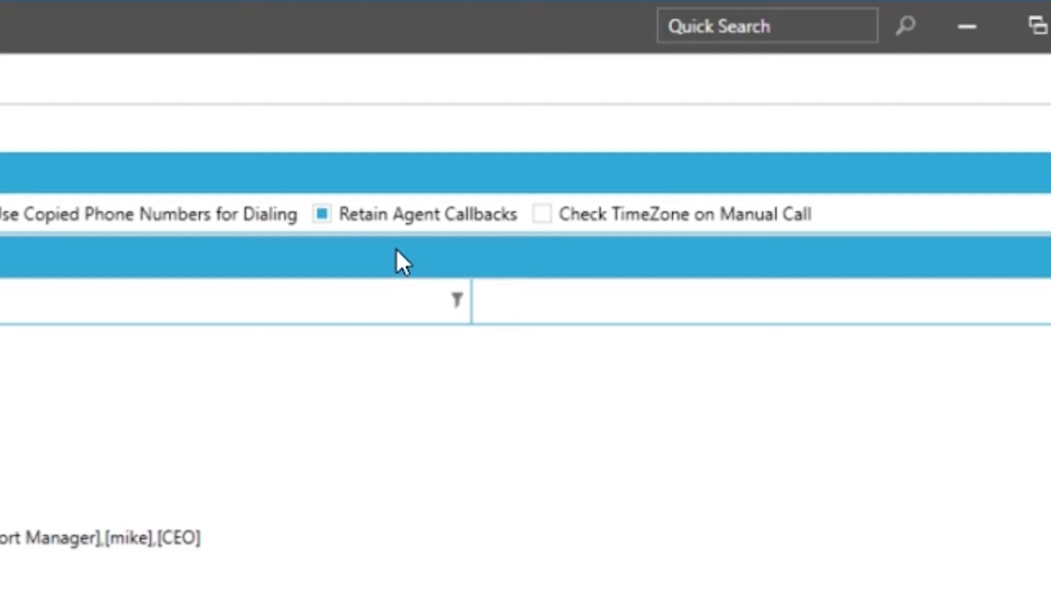
mouse_move(402, 251)
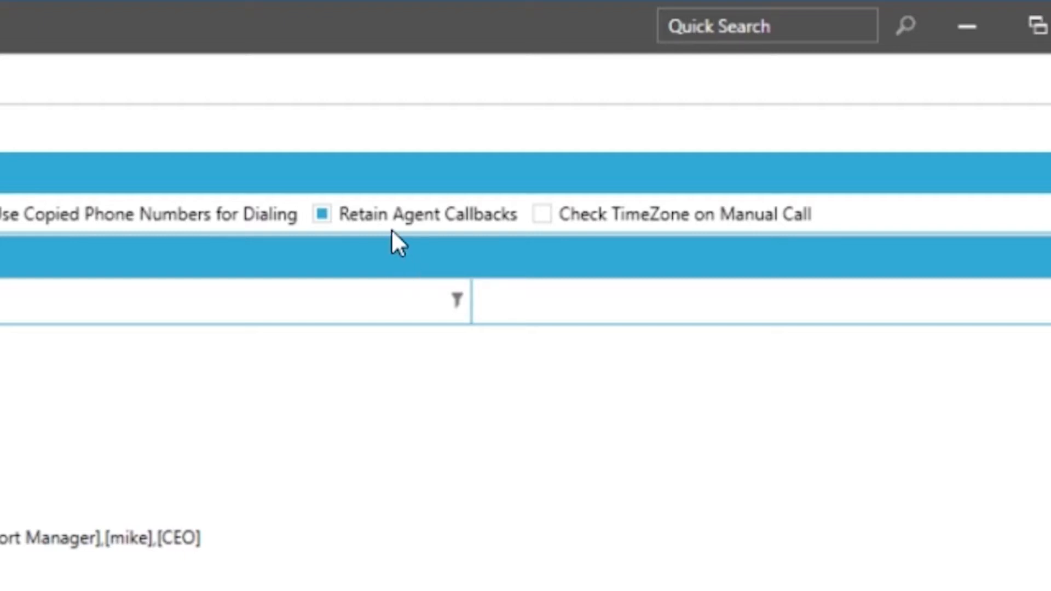
mouse_move(558, 255)
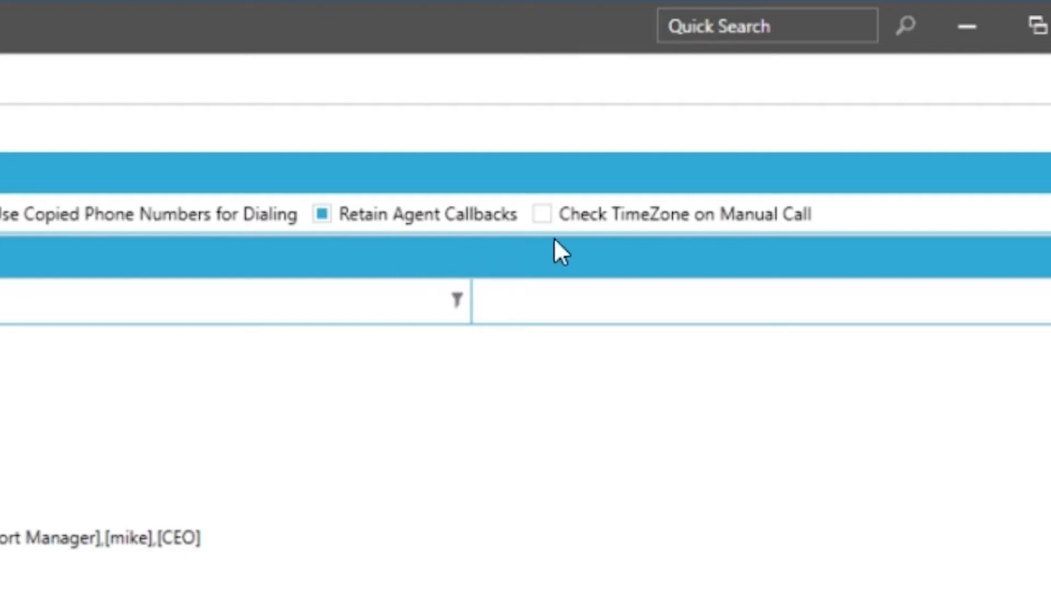
mouse_move(556, 241)
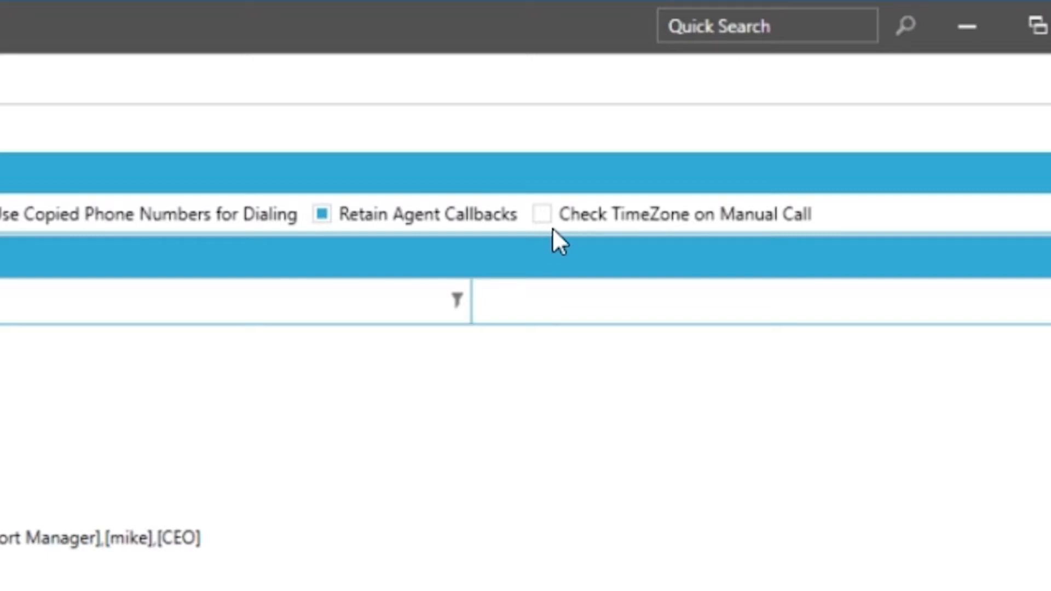
mouse_move(670, 244)
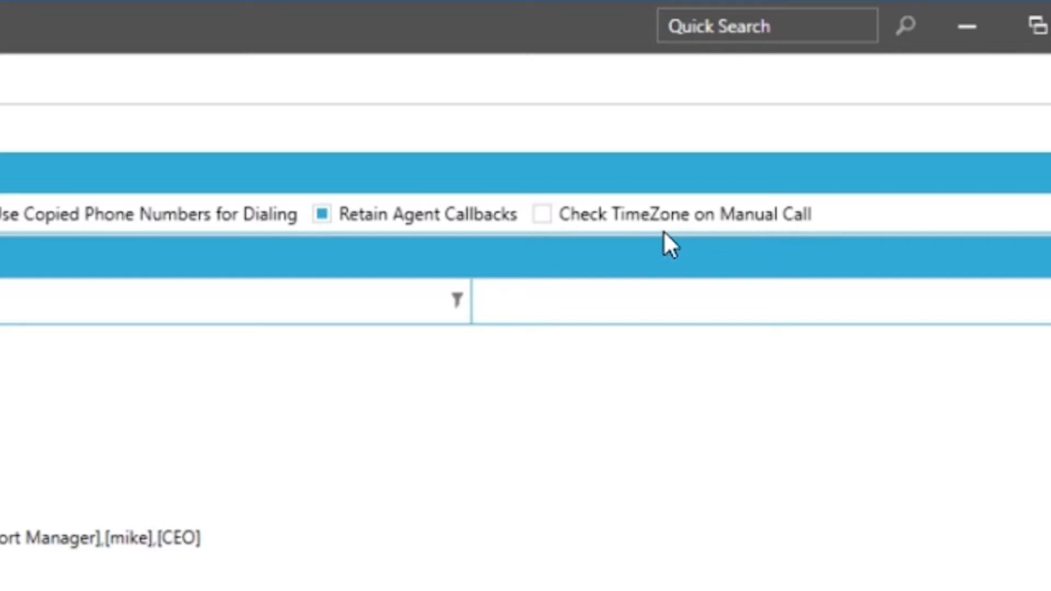
mouse_move(570, 238)
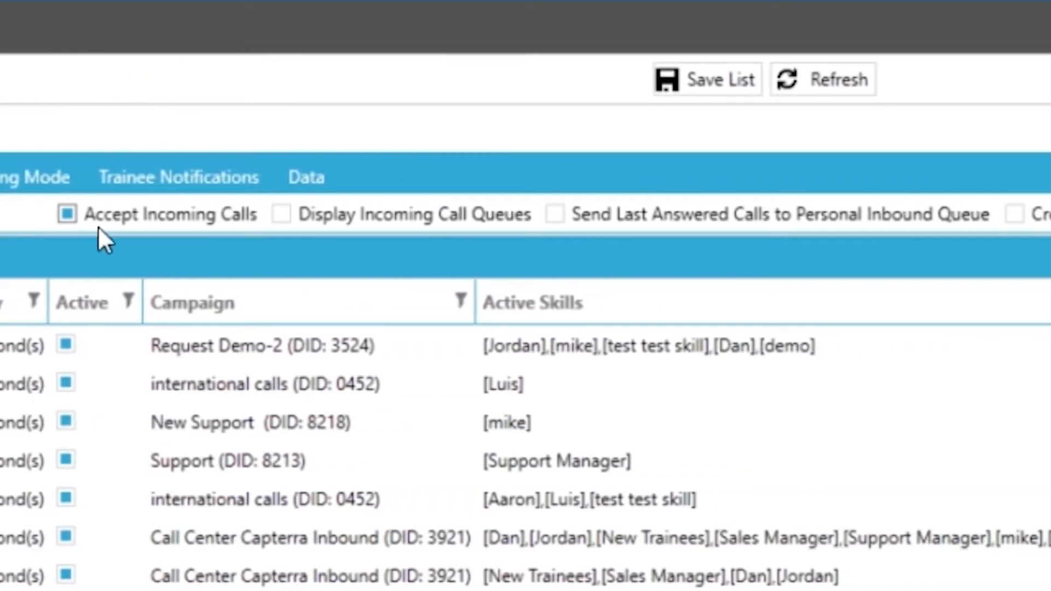
mouse_move(231, 238)
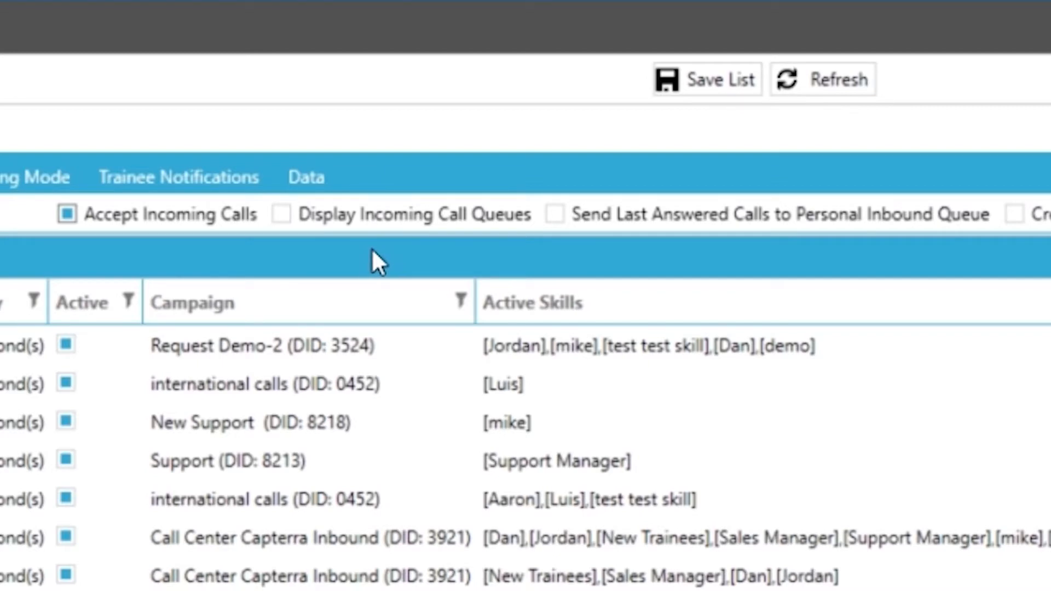
mouse_move(704, 254)
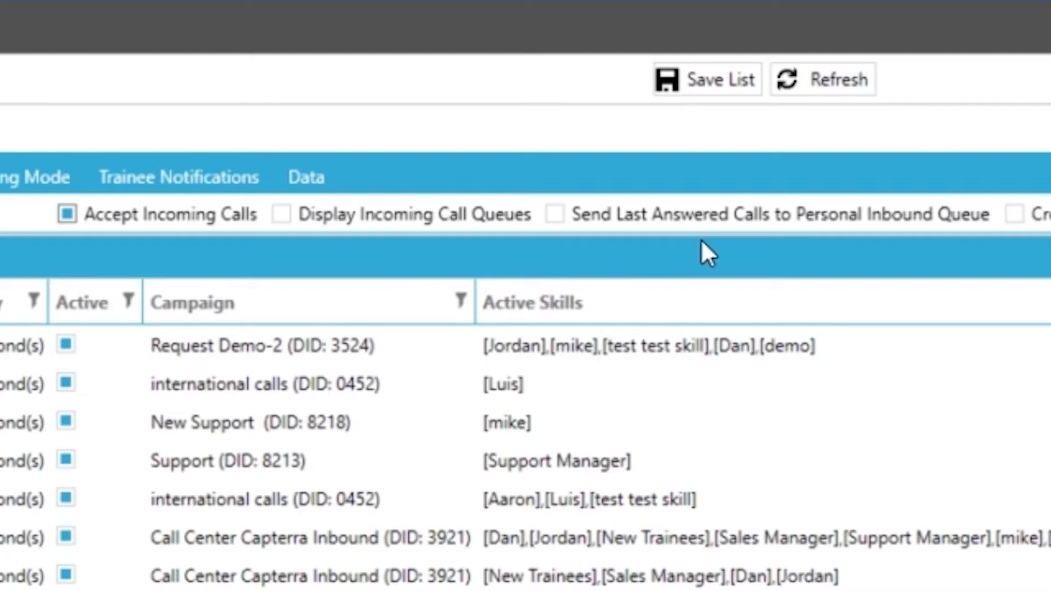
mouse_move(666, 242)
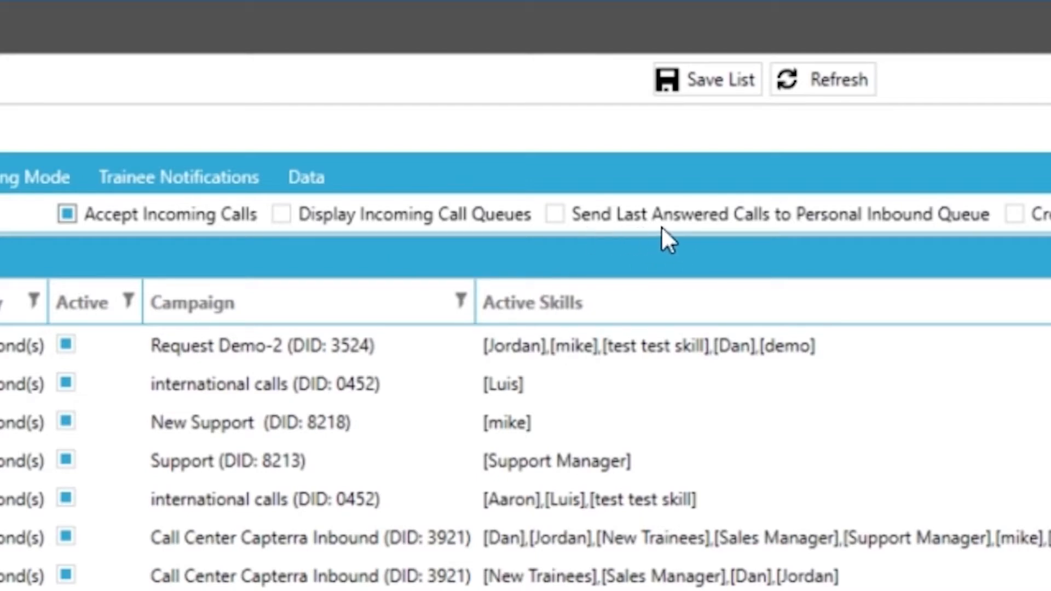
mouse_move(964, 238)
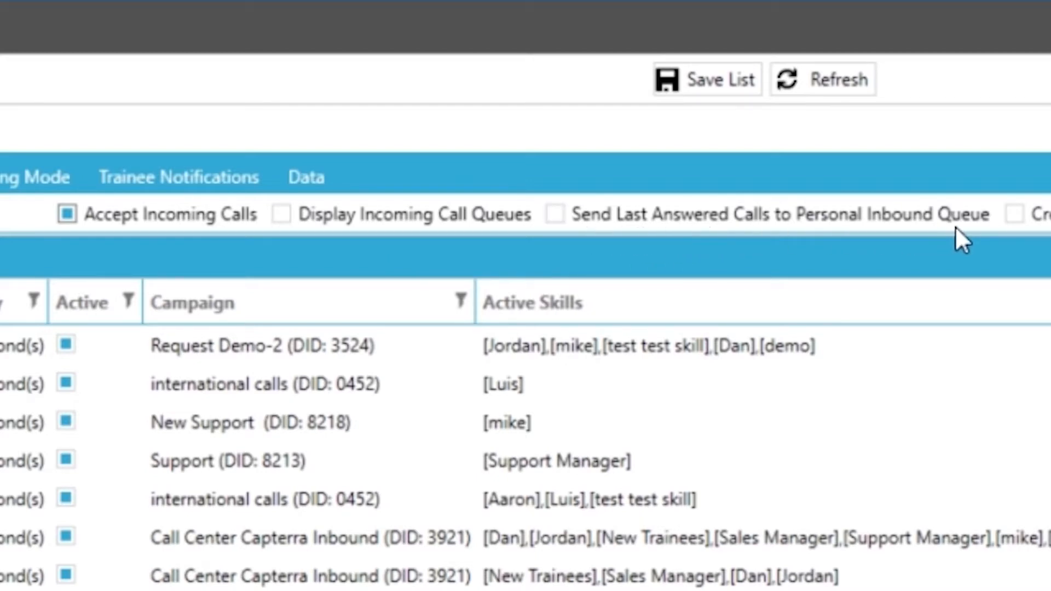
Step: Scroll through the Inbound Call Queues options, leaving Accept Incoming Calls checked
scroll("right", 3)
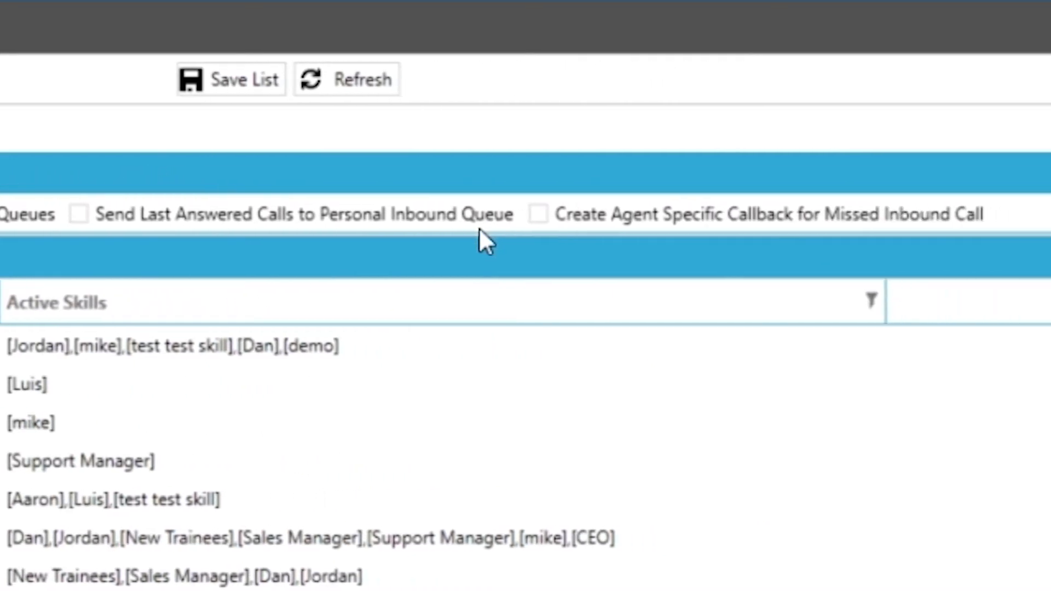
mouse_move(560, 254)
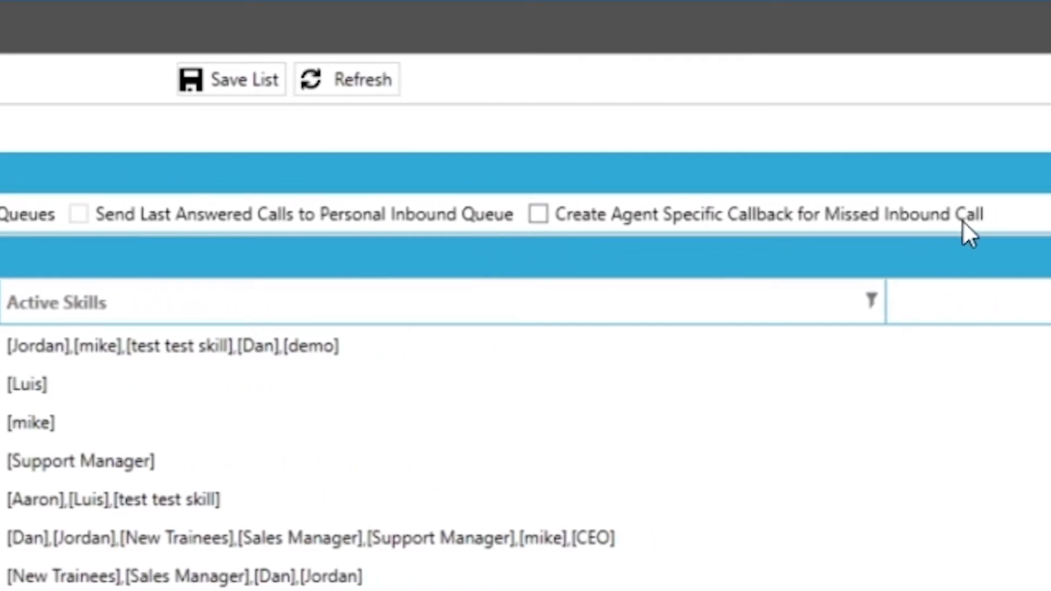
mouse_move(878, 239)
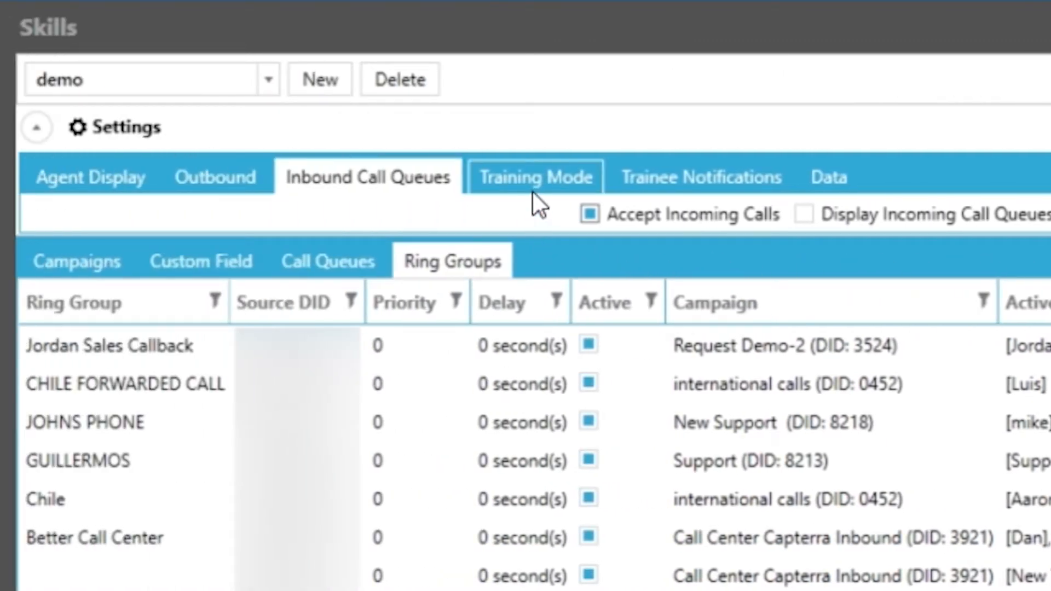
Step: Review Training Mode options, leaving screen sharing, monitoring and coaching unchecked
left_click(535, 176)
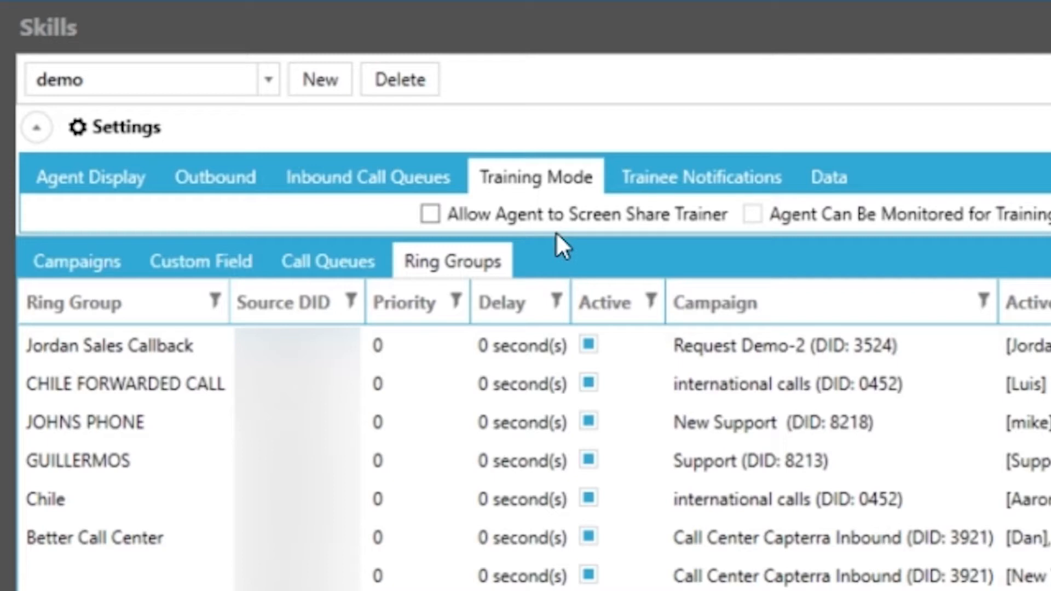
mouse_move(499, 248)
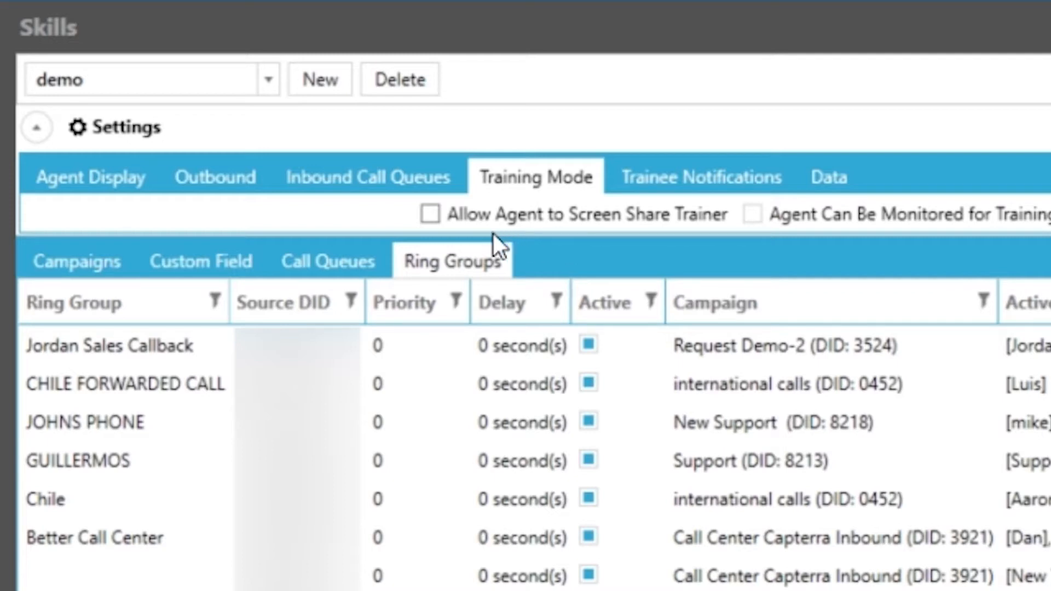
mouse_move(710, 243)
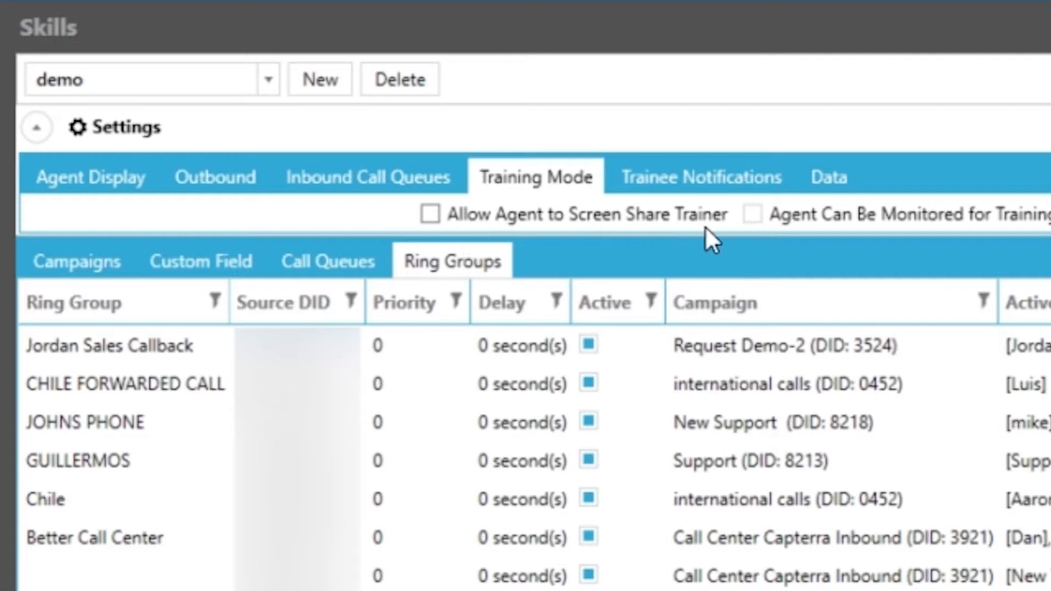
scroll("right", 3)
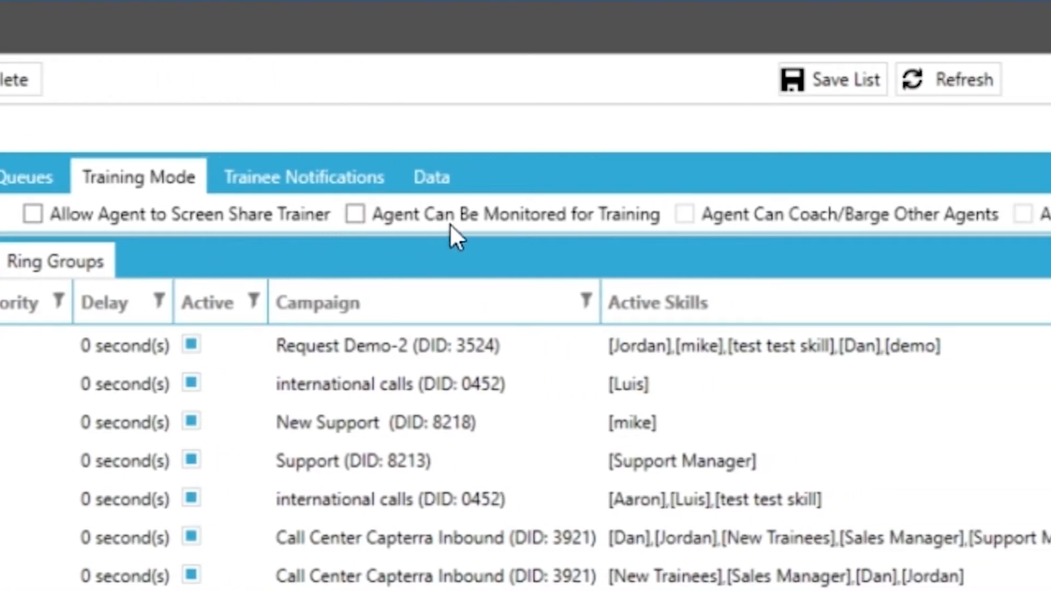
mouse_move(636, 238)
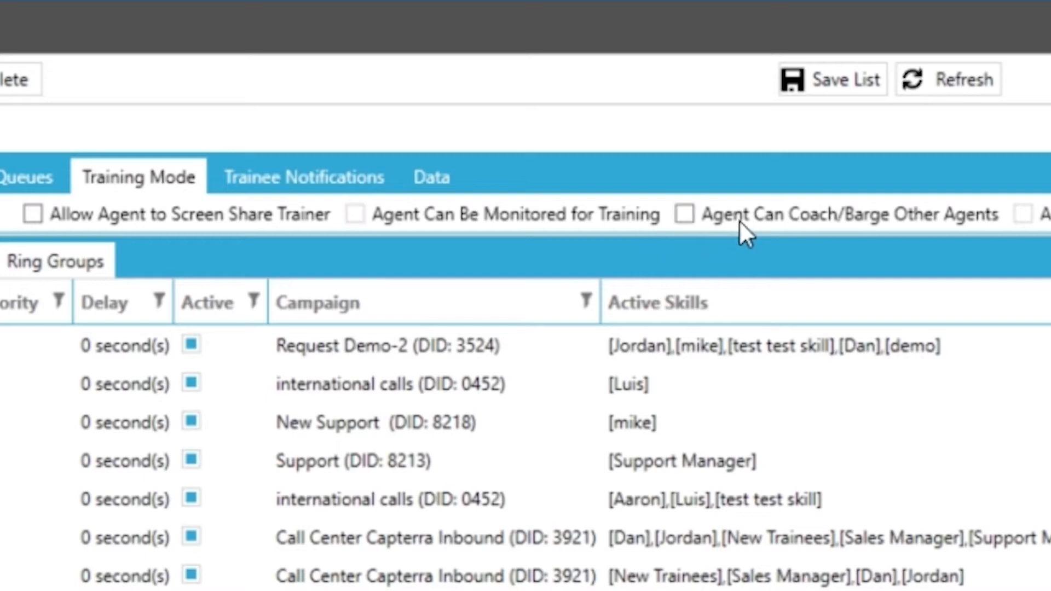
scroll("right", 3)
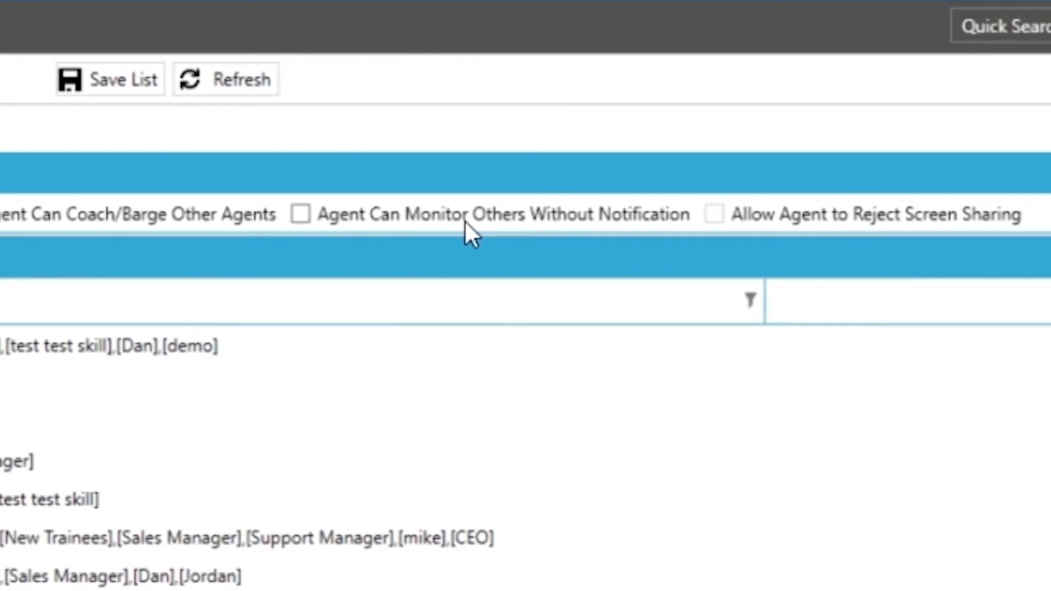
mouse_move(827, 238)
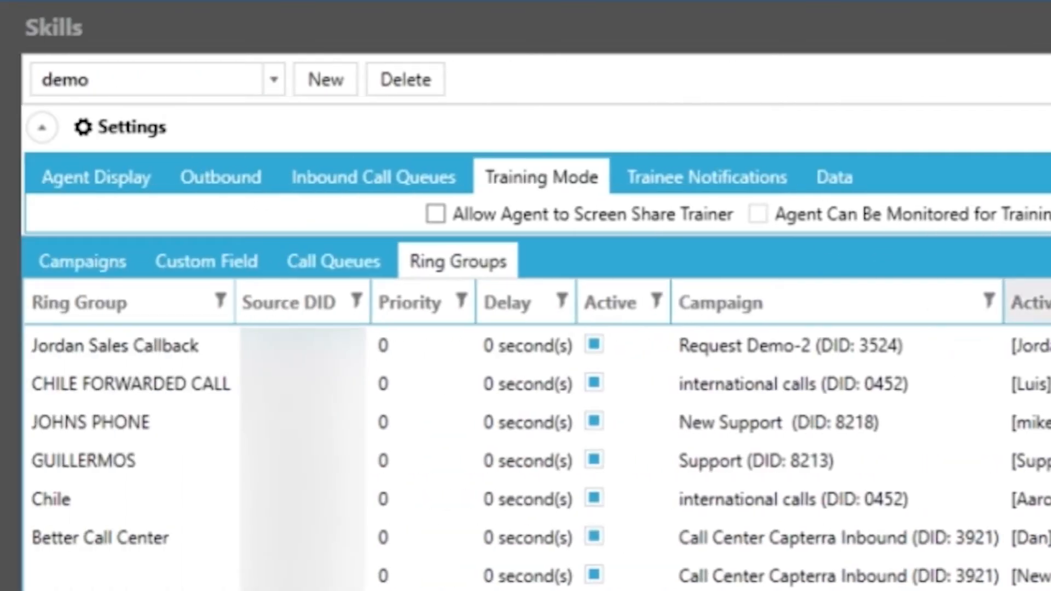
Step: Show the demo skill's Trainee Notifications with monitoring and screen-sharing notifications left unchecked
left_click(707, 176)
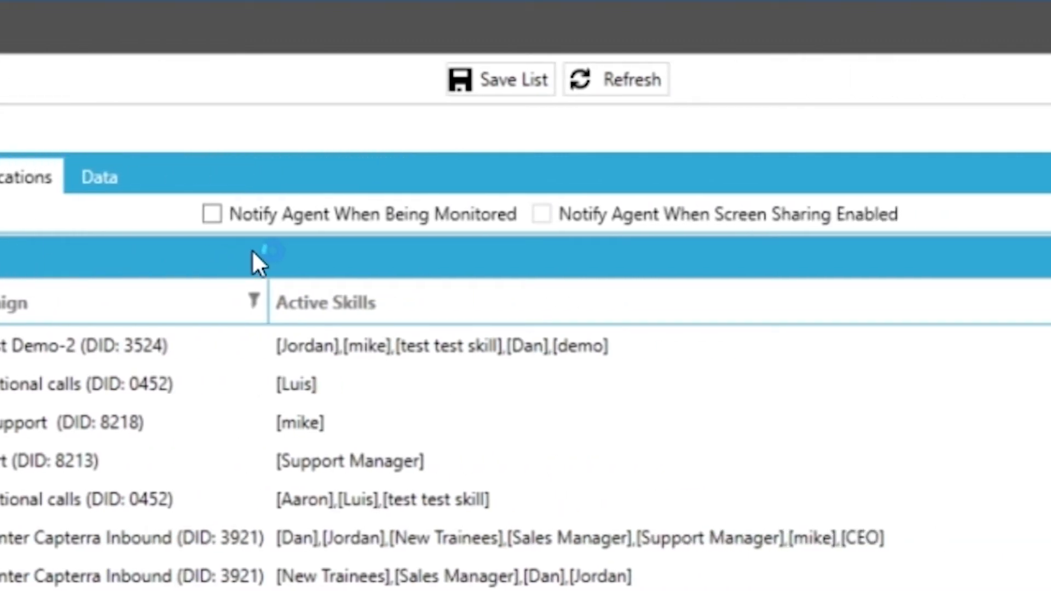
mouse_move(490, 262)
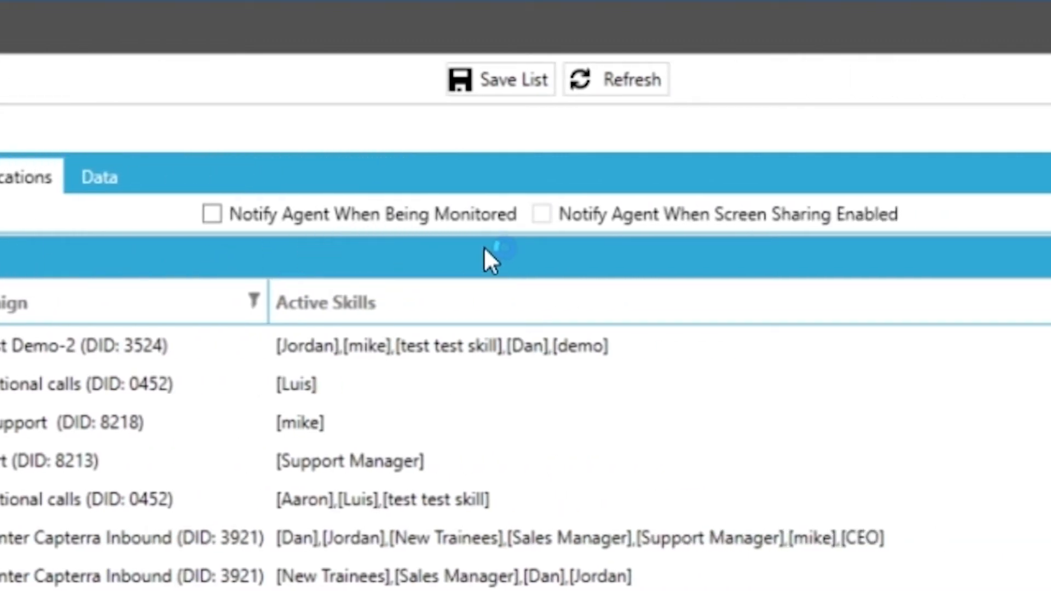
mouse_move(606, 252)
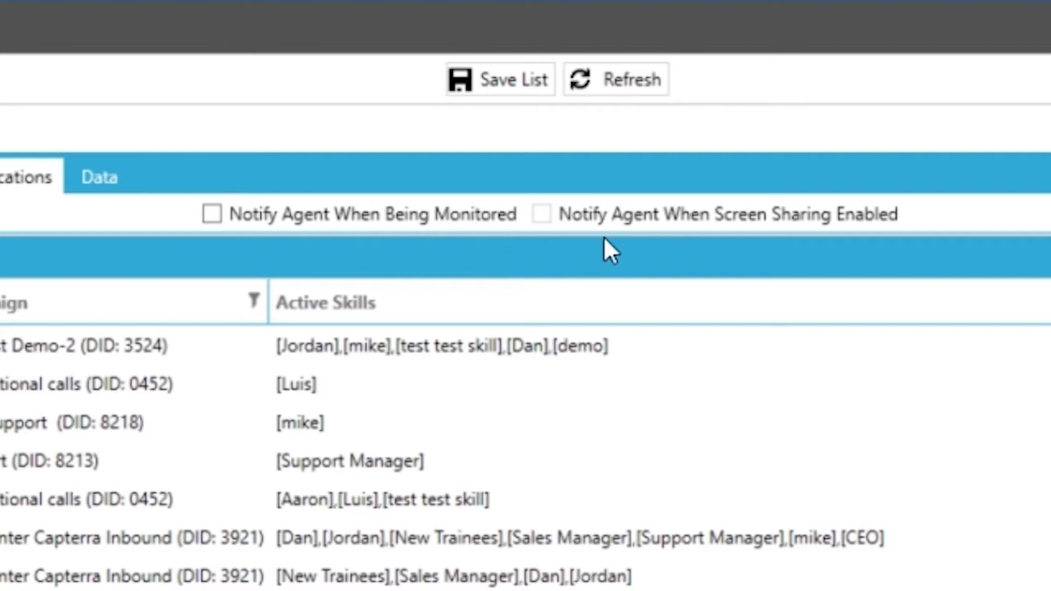
mouse_move(886, 251)
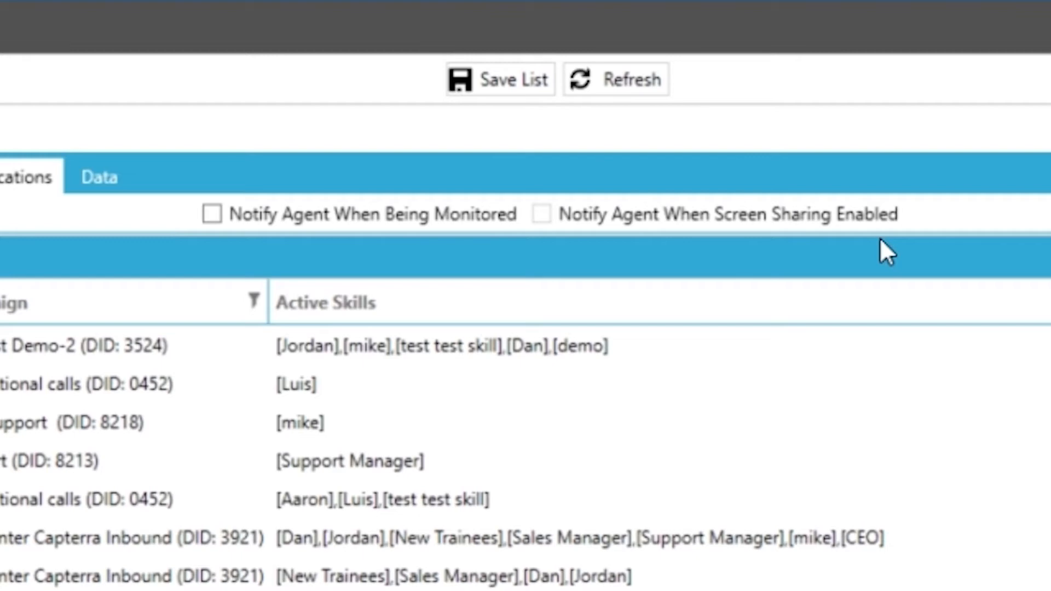
mouse_move(634, 265)
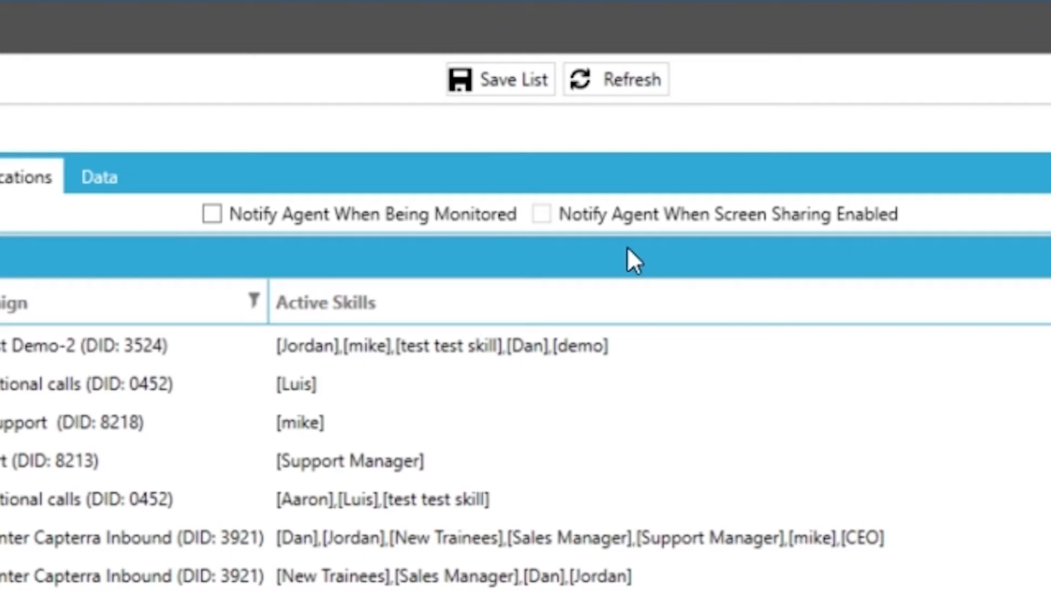
mouse_move(580, 258)
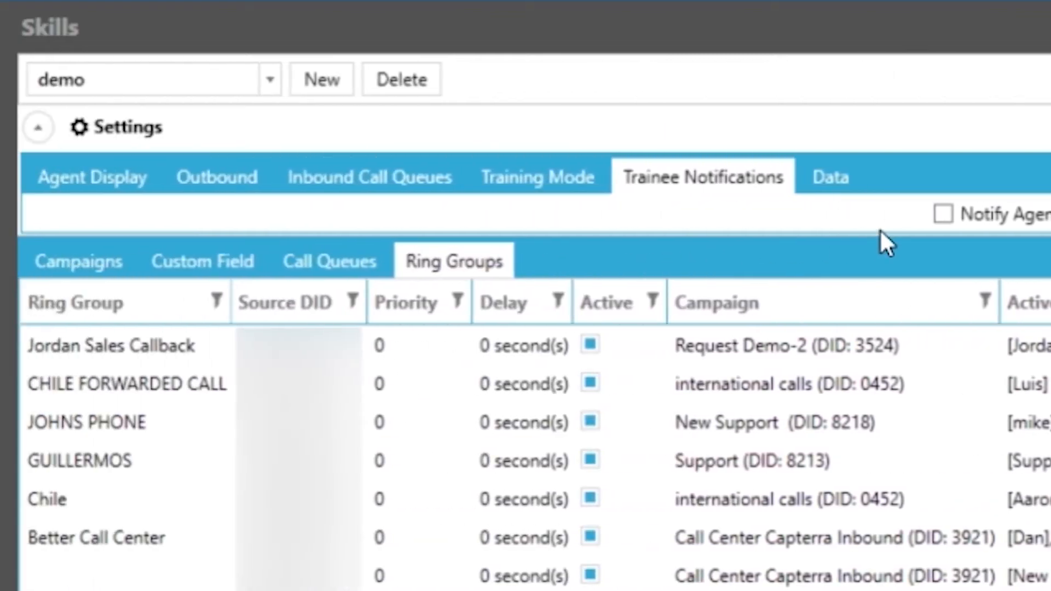
Step: Show the Data tab, keeping only call history lookup and adding new leads checked
left_click(830, 176)
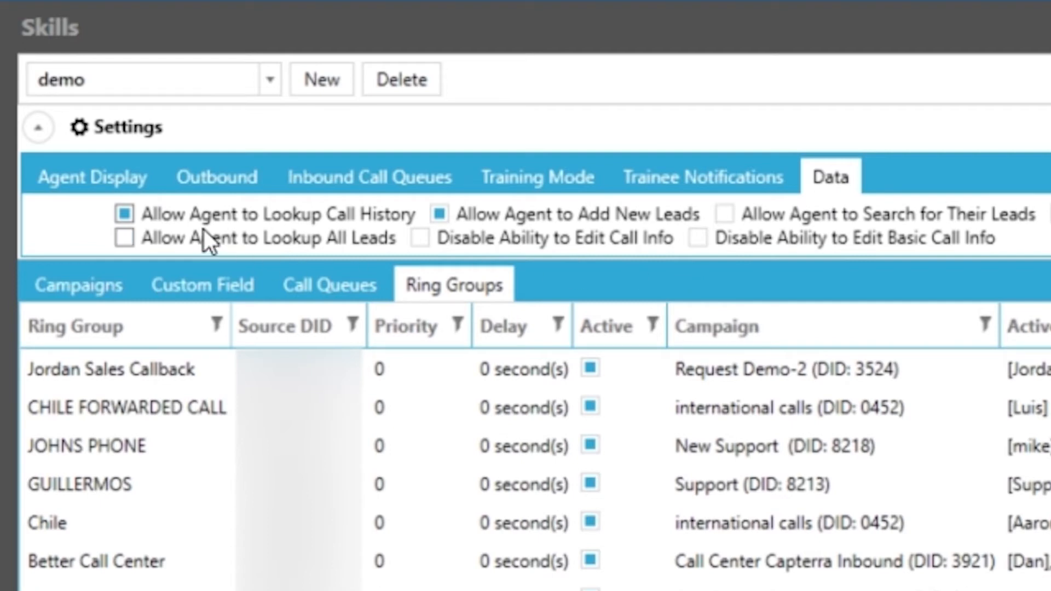
mouse_move(194, 242)
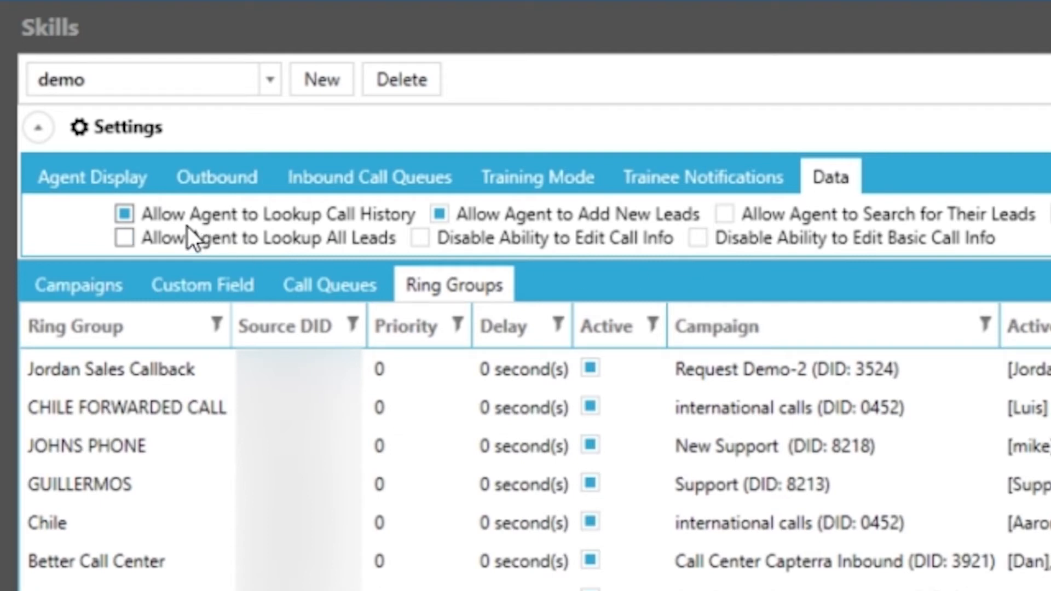
mouse_move(399, 233)
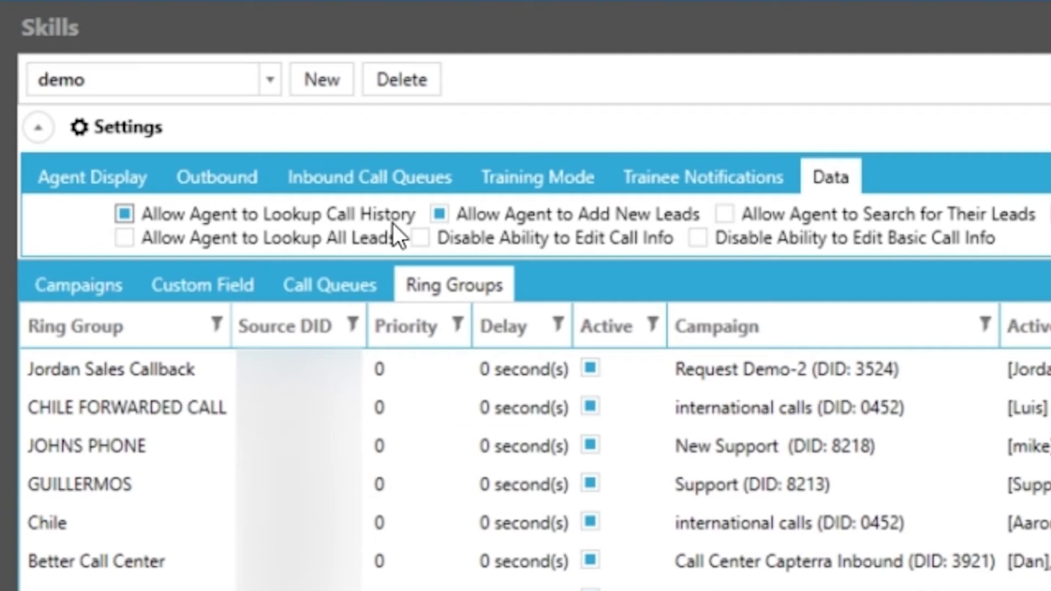
mouse_move(386, 238)
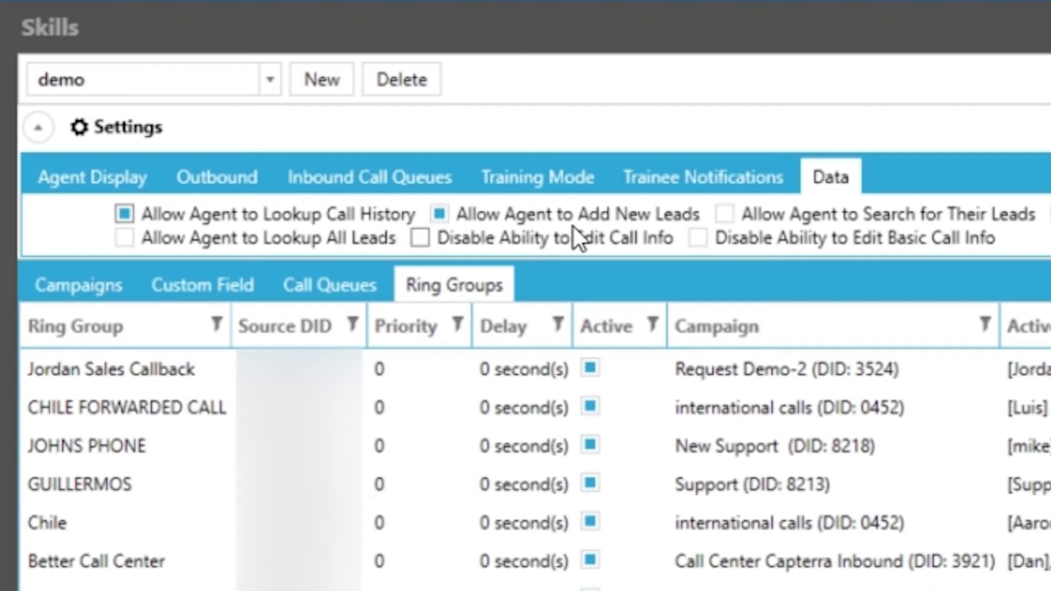
mouse_move(607, 238)
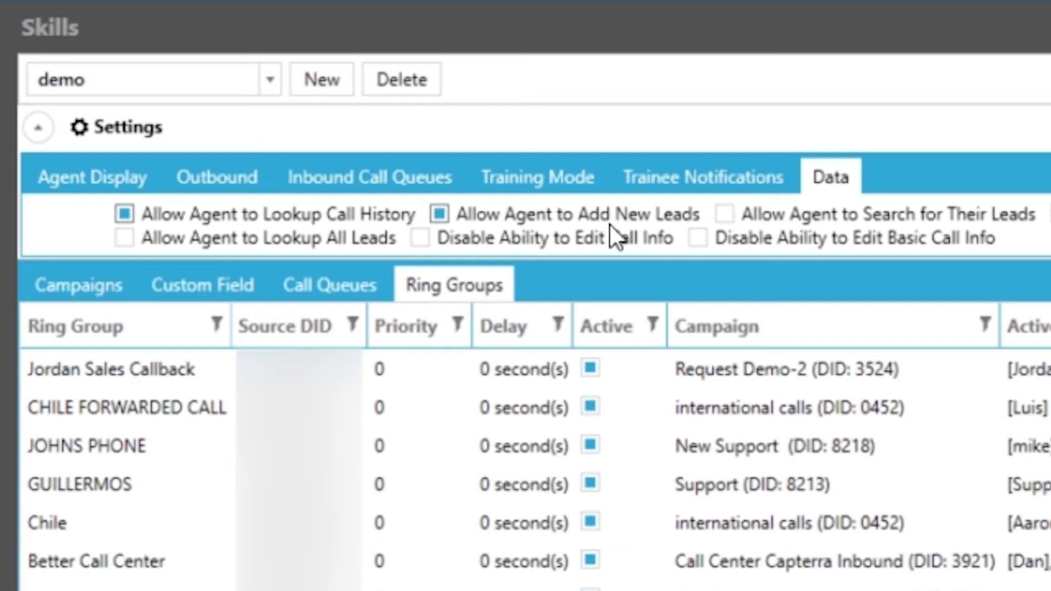
mouse_move(898, 242)
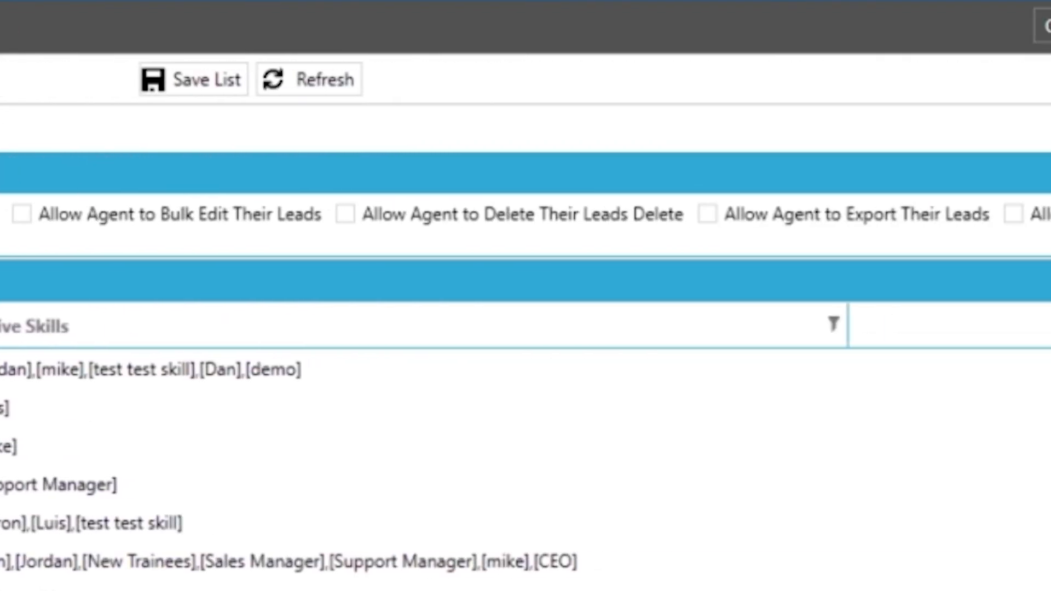
mouse_move(238, 231)
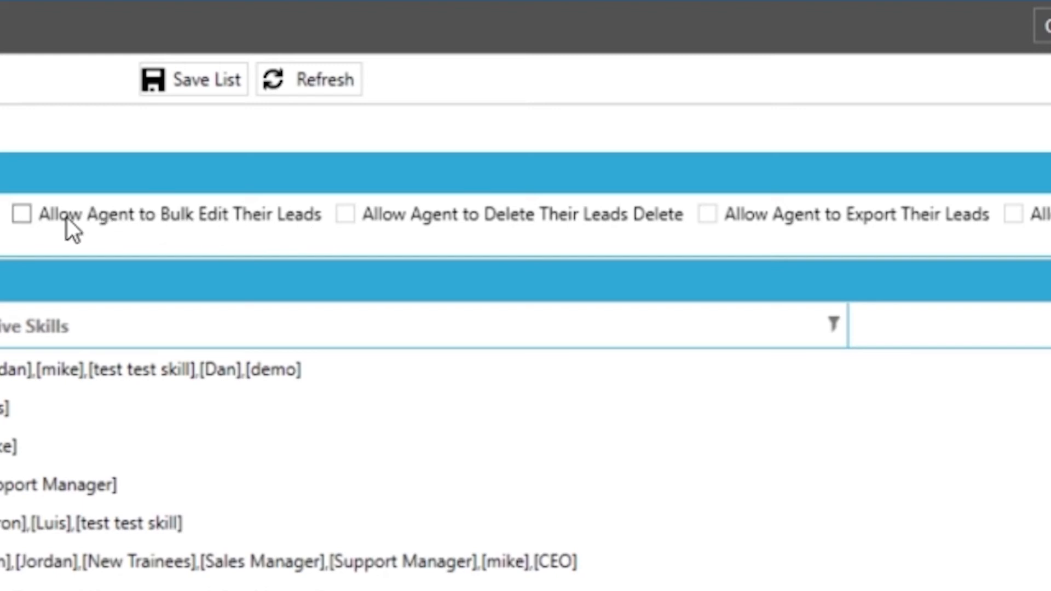
mouse_move(289, 231)
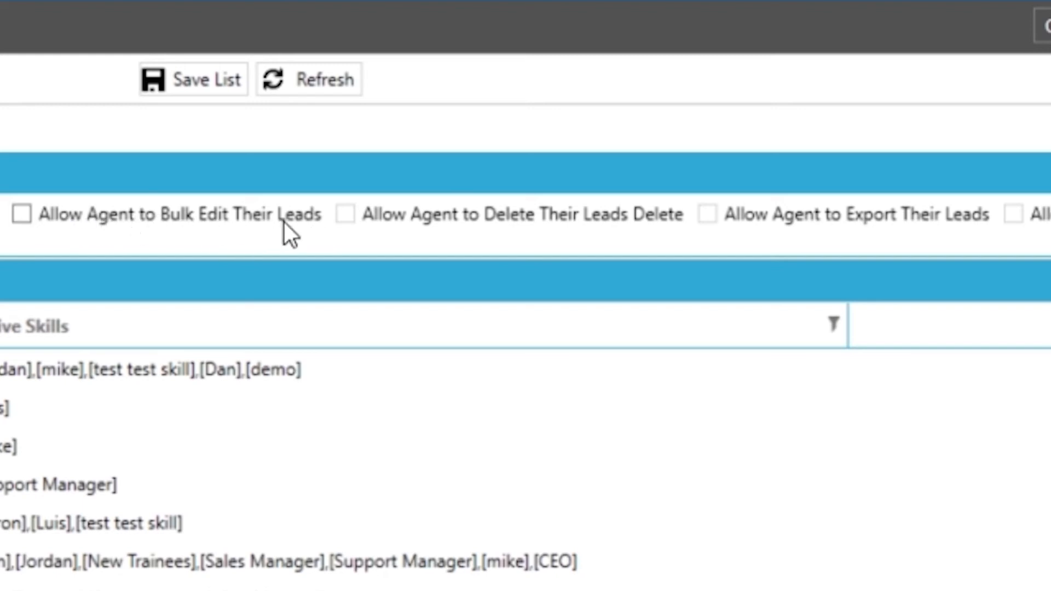
mouse_move(650, 228)
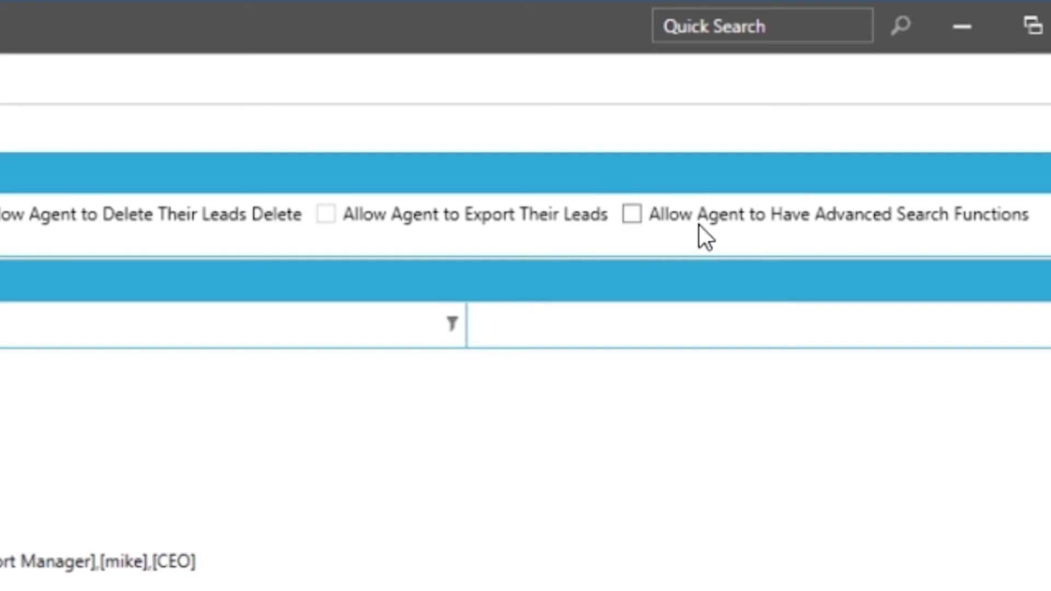
mouse_move(884, 241)
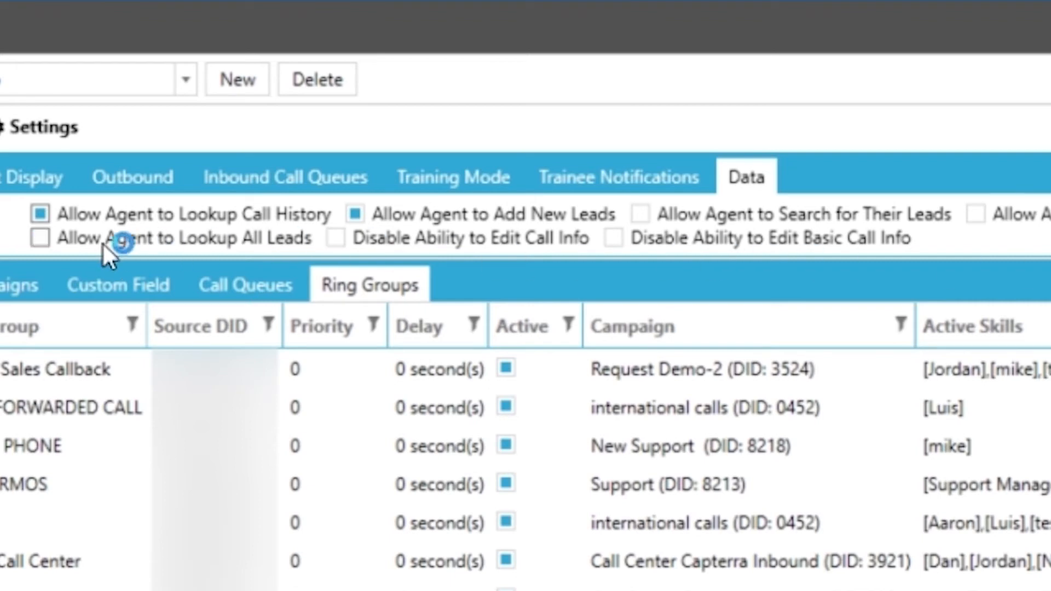
mouse_move(120, 288)
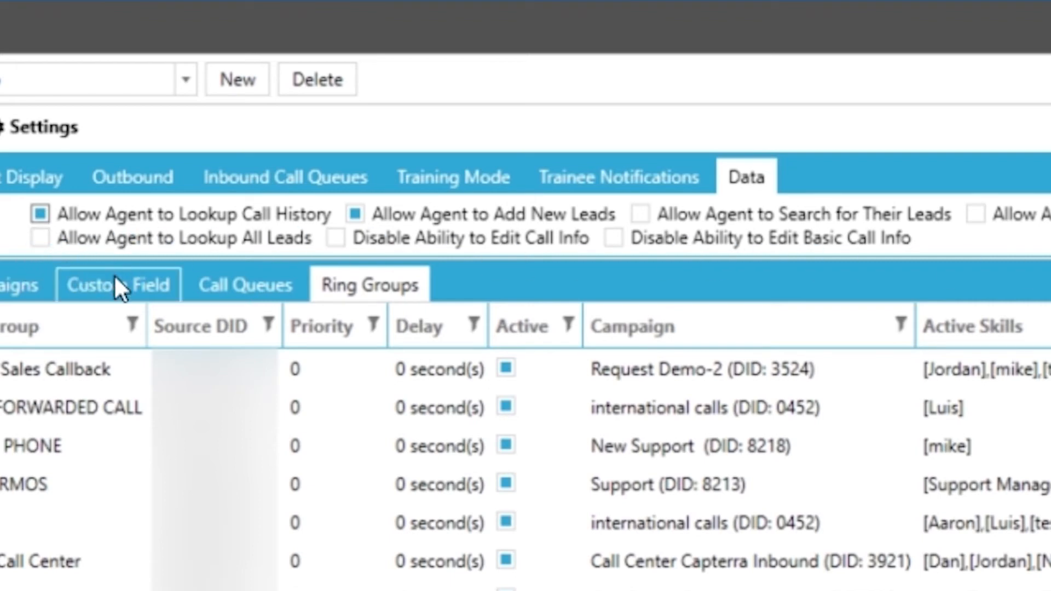
mouse_move(409, 268)
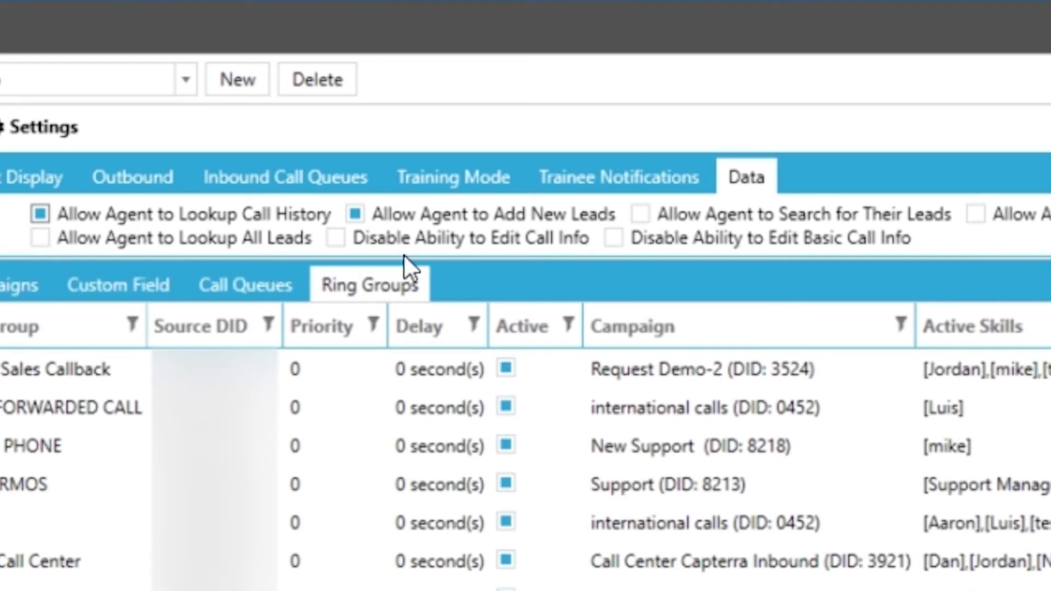
mouse_move(523, 258)
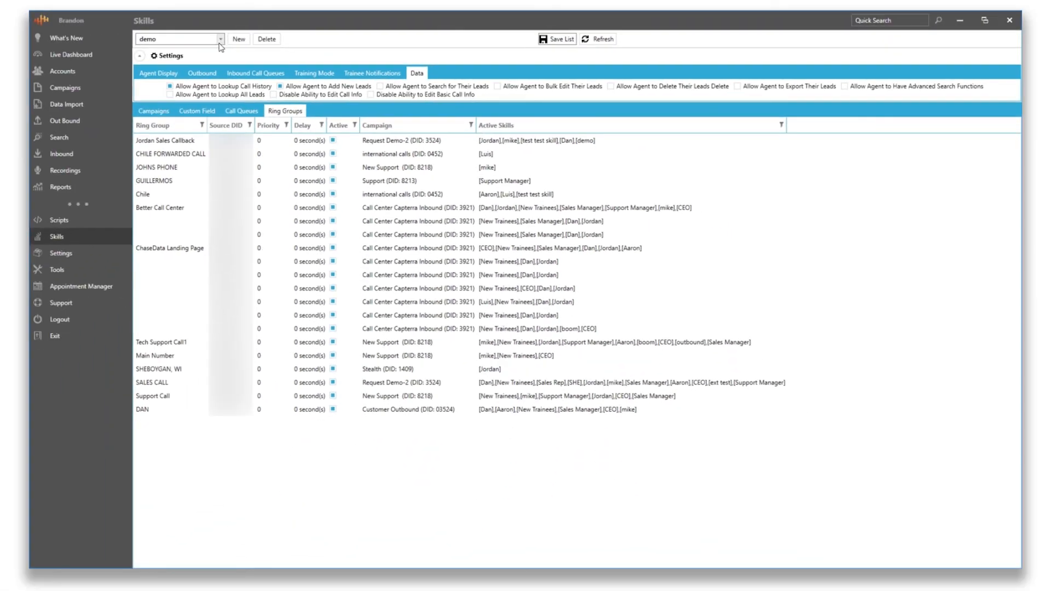
Step: Set the last agent's skill to demo in Accounts > Agent Accounts, pending save
left_click(62, 71)
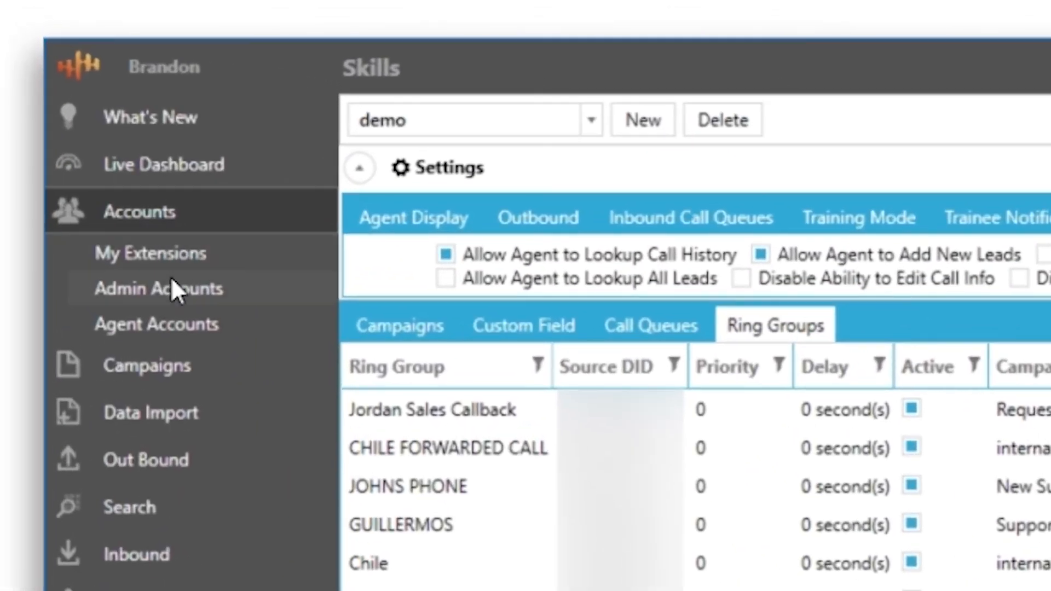
left_click(156, 323)
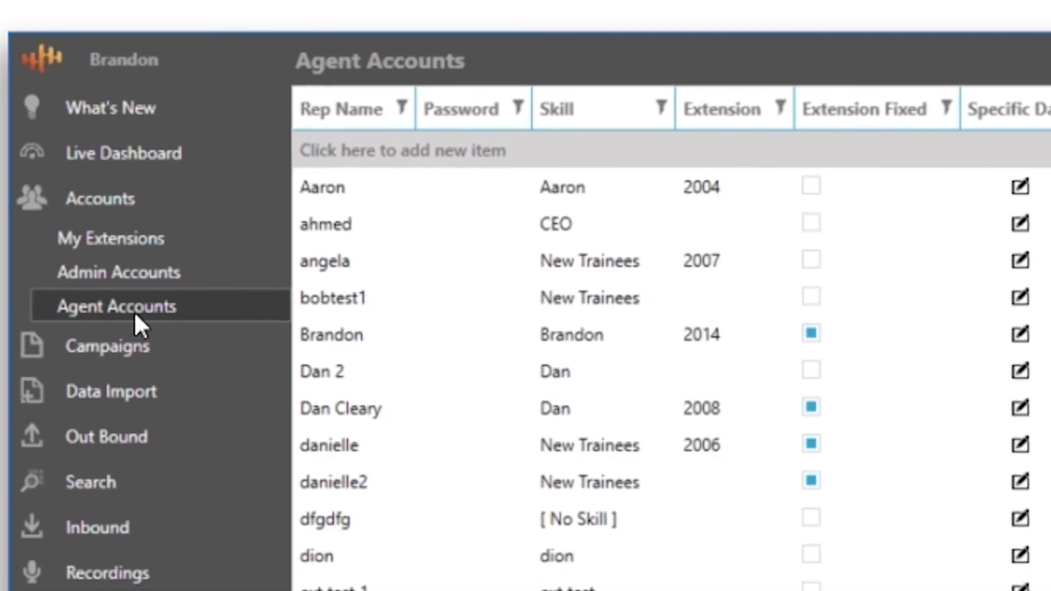
scroll("down", 3)
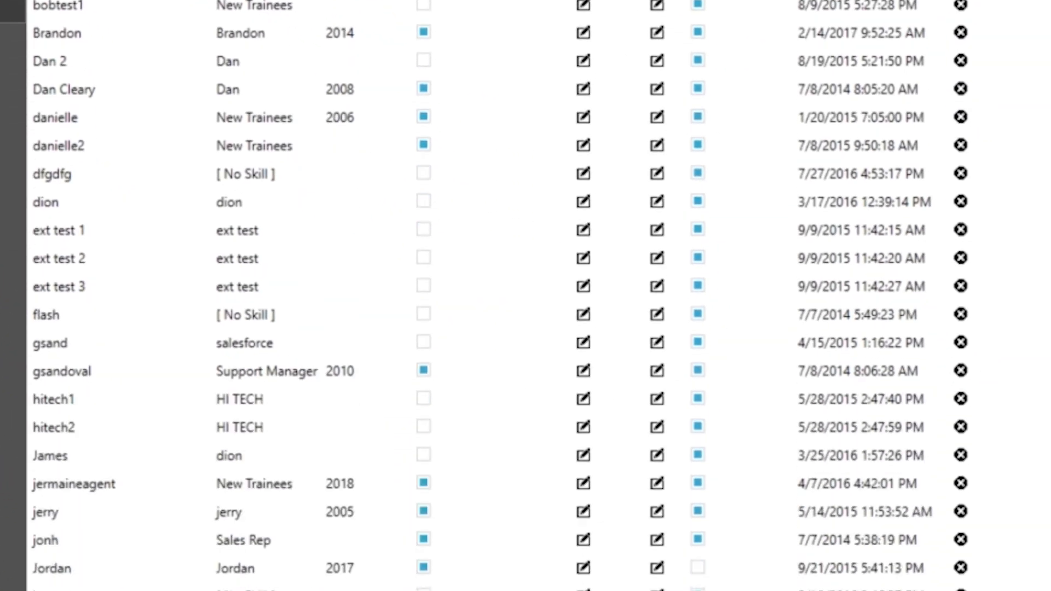
left_click(265, 394)
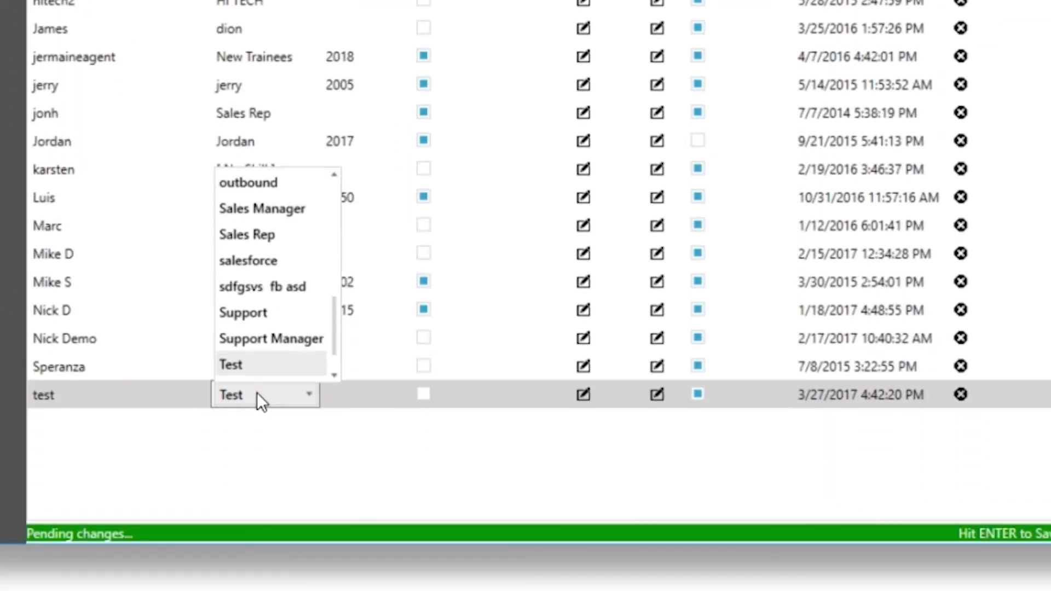
scroll("up", 3)
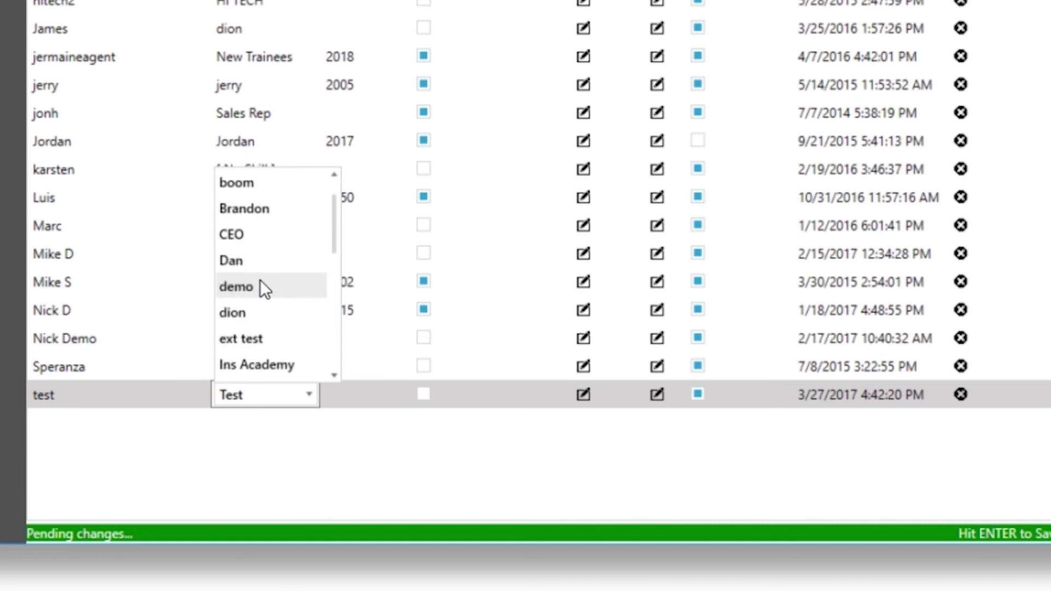
left_click(236, 286)
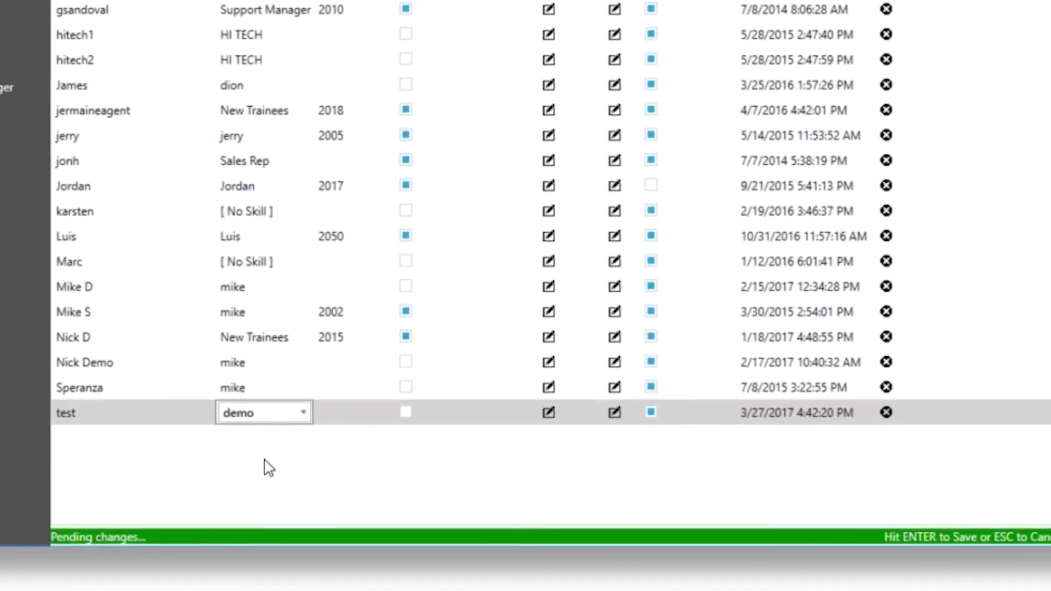